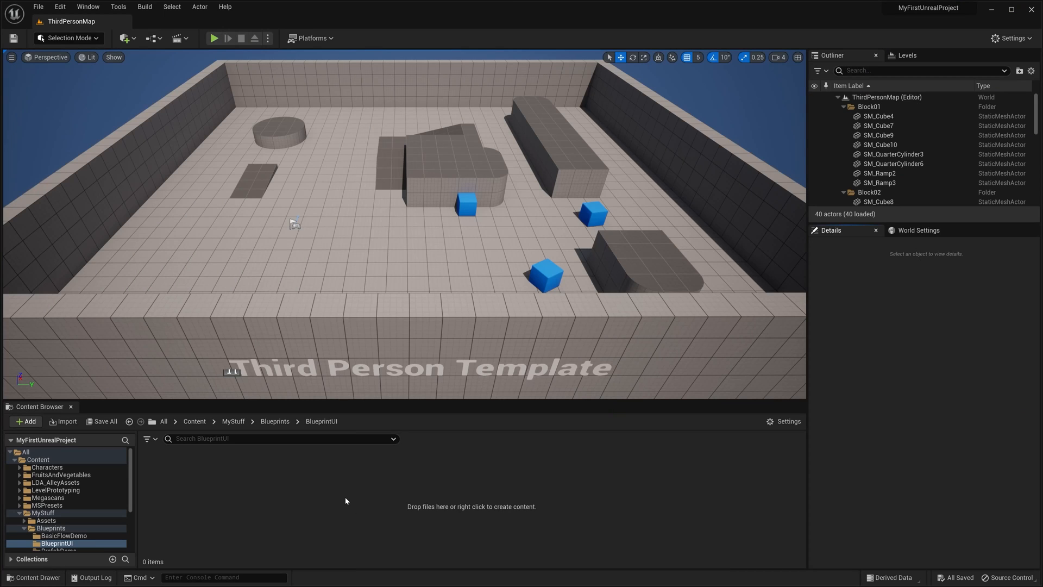
Create a new Blueprint class BP_Test with Actor as its parent class.
right_click(345, 500)
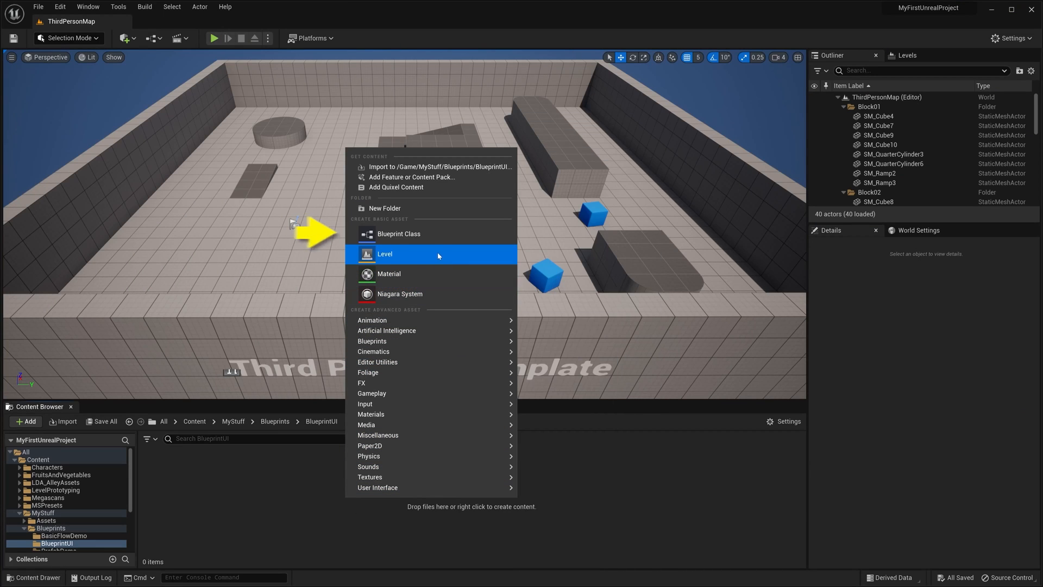
mouse_move(399, 234)
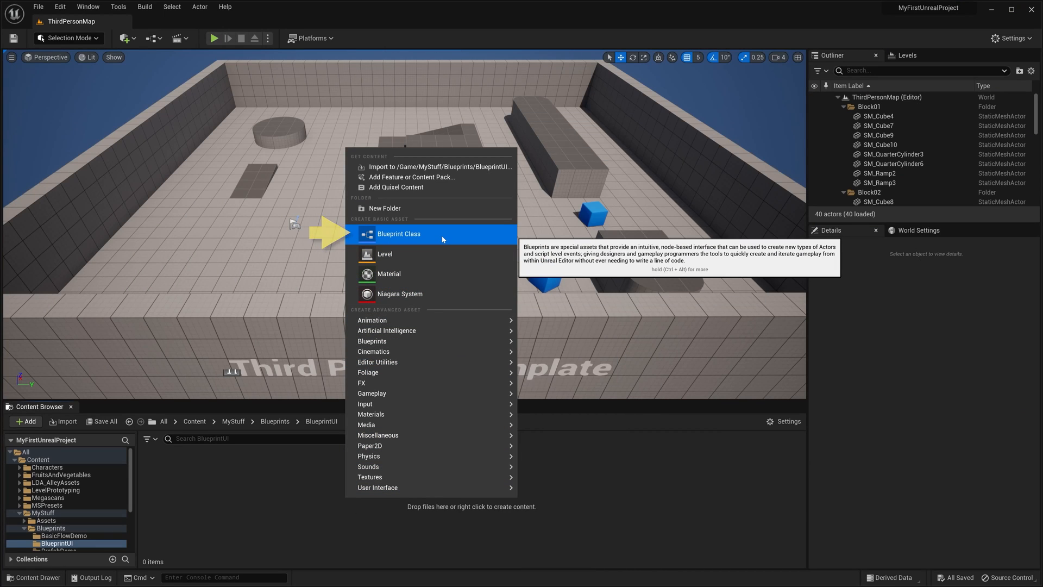
click(398, 233)
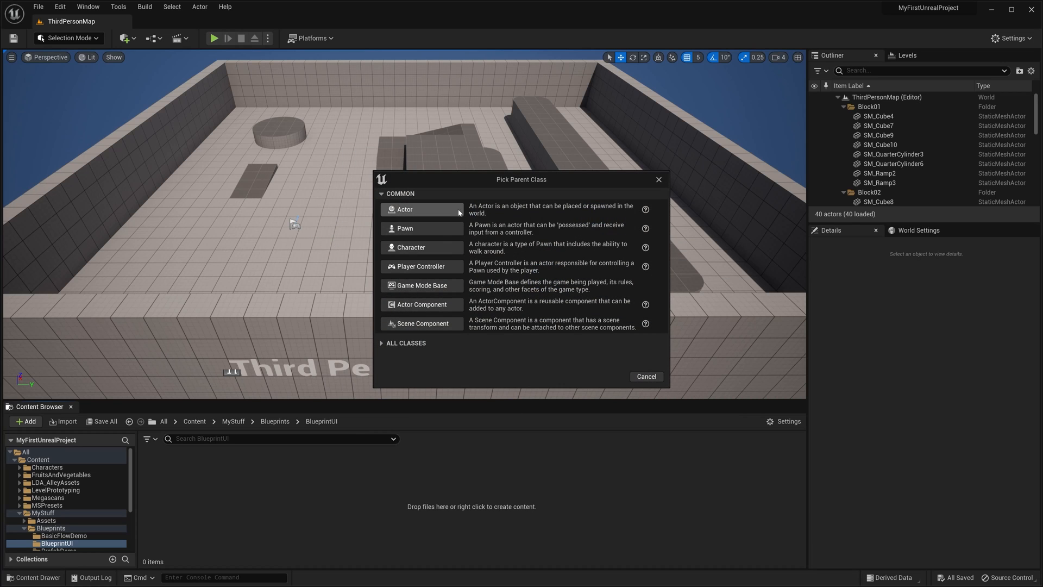
mouse_move(426, 209)
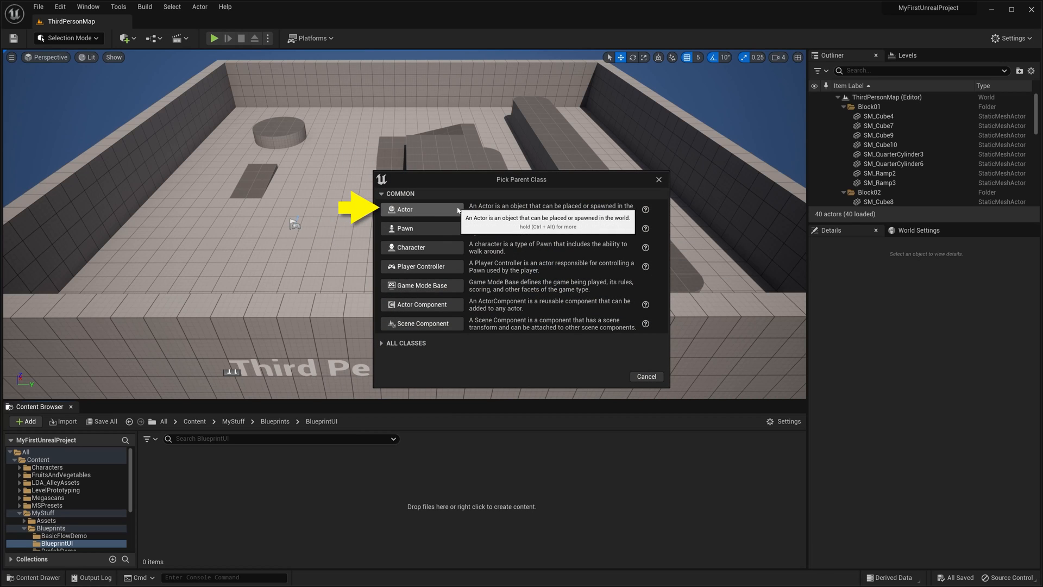
click(404, 208)
text(BP_Test)
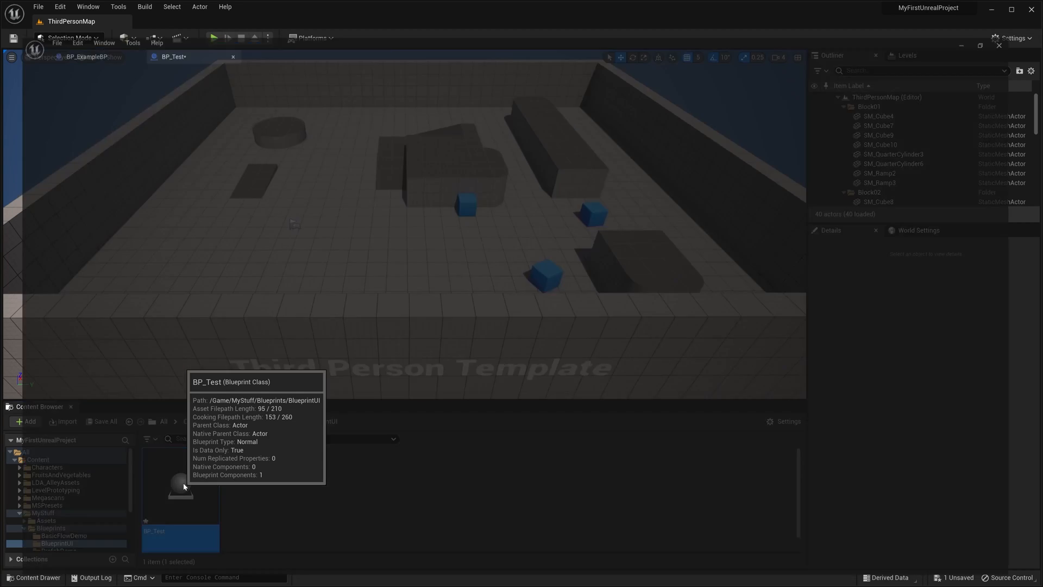
Open BP_Test, view its Event Graph and Viewport, then switch to BP_ExampleBP's chest viewport.
double_click(180, 496)
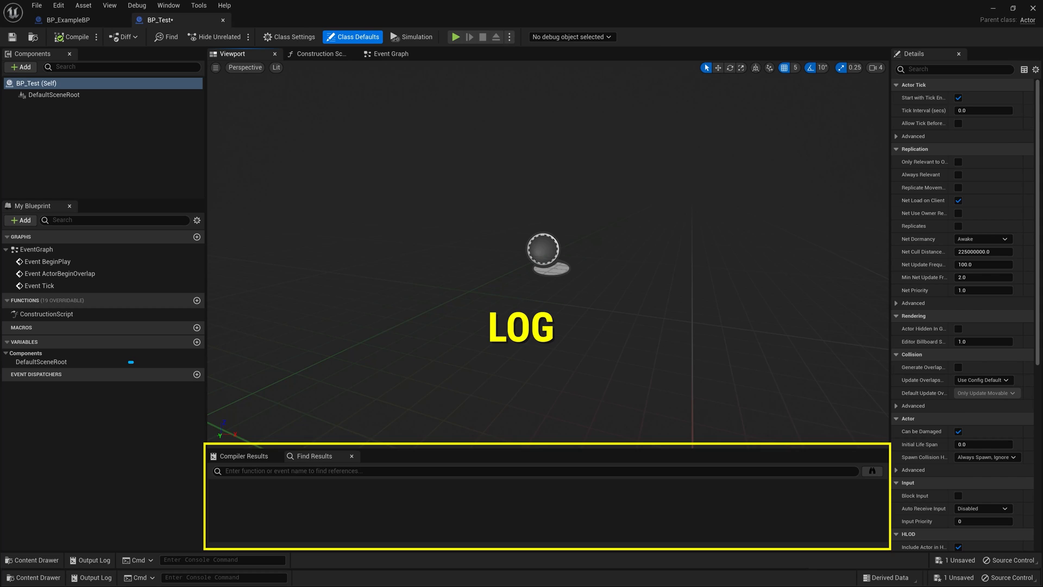
click(391, 53)
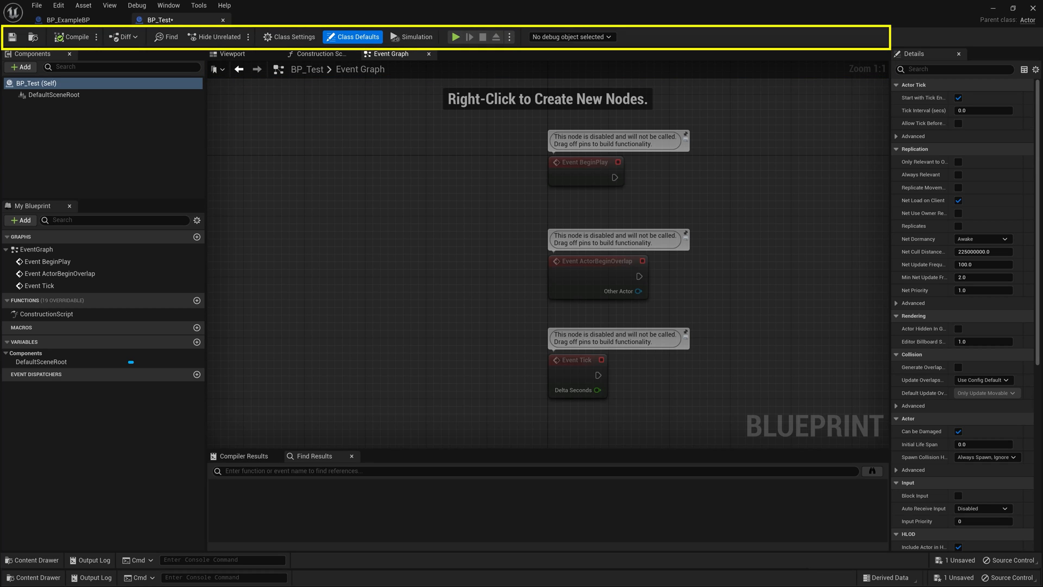
click(232, 53)
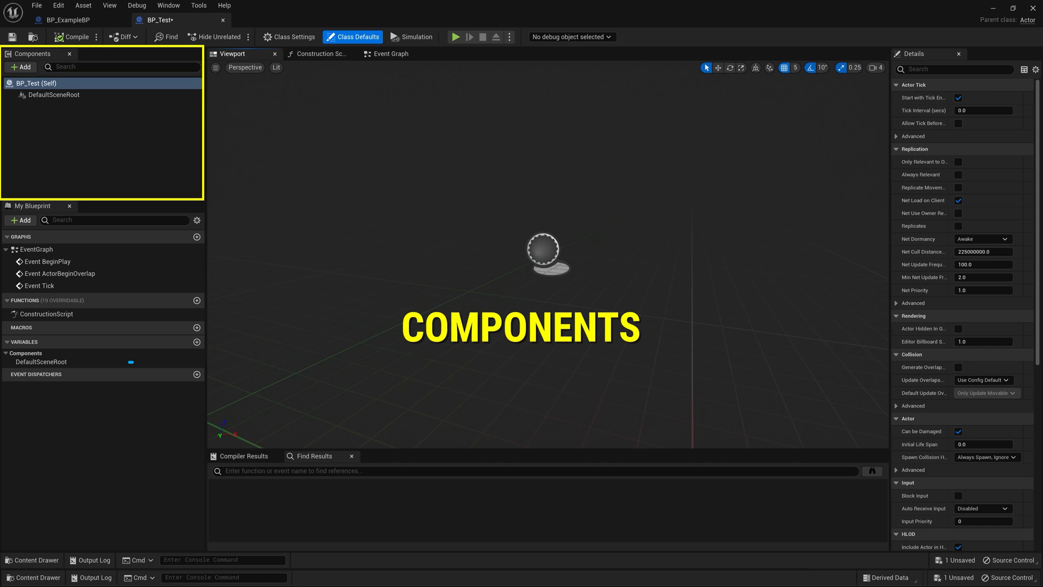
click(65, 19)
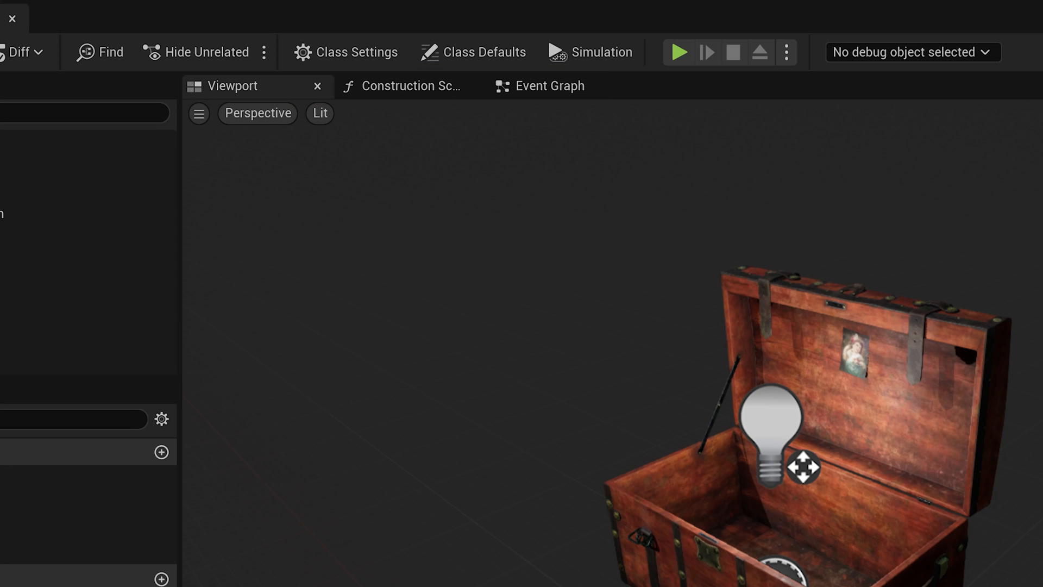
Toggle between BP_ExampleBP's Event Graph and Construction Script, then go back to ThirdPersonMap.
click(549, 86)
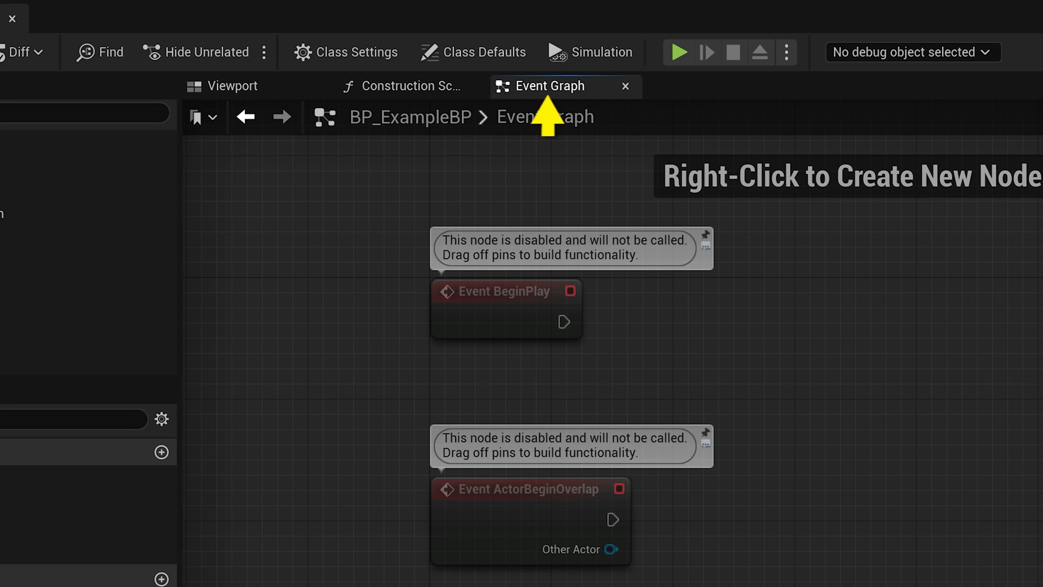
click(403, 86)
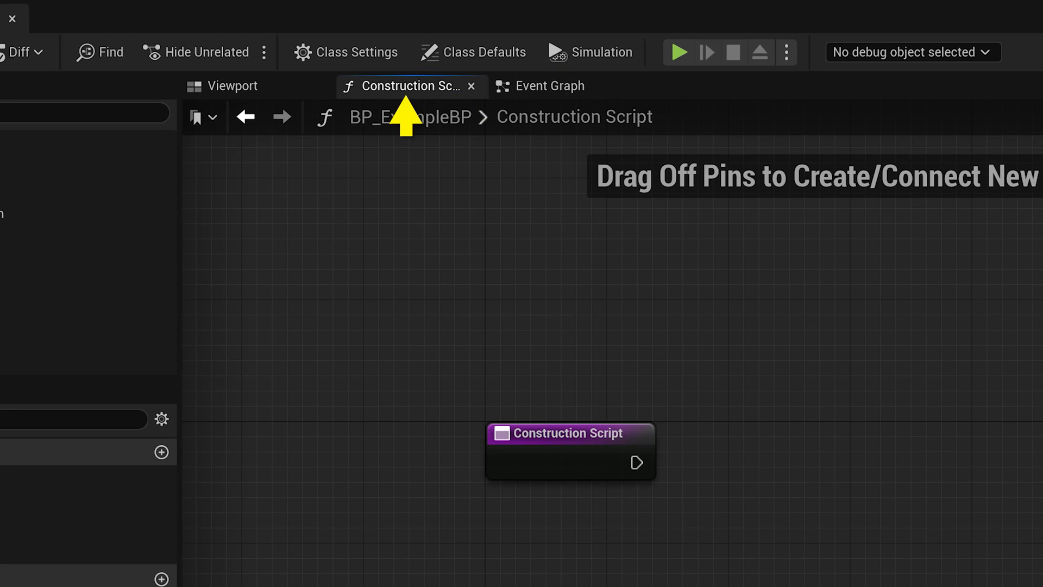
click(551, 85)
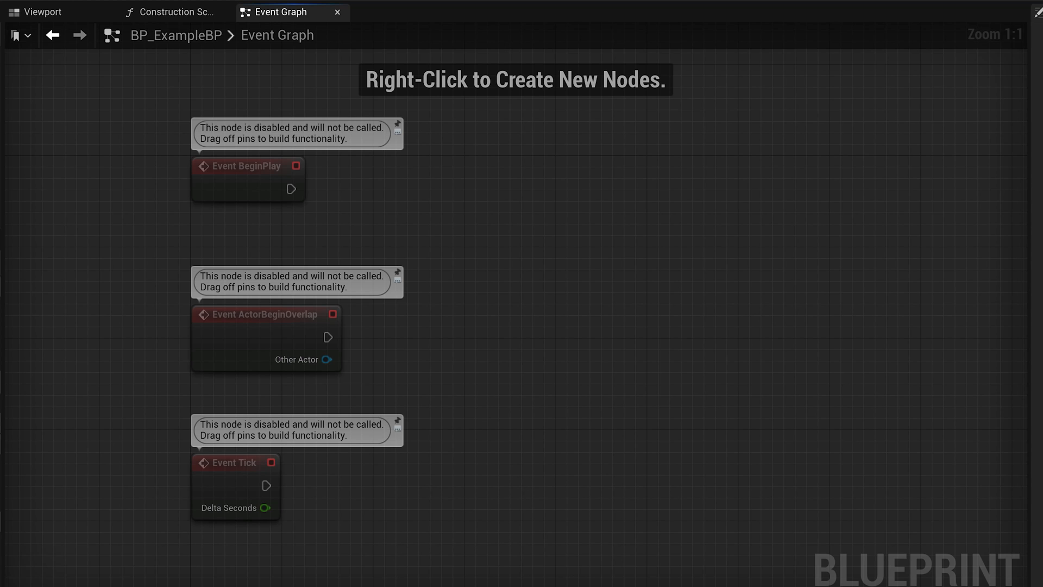
click(170, 12)
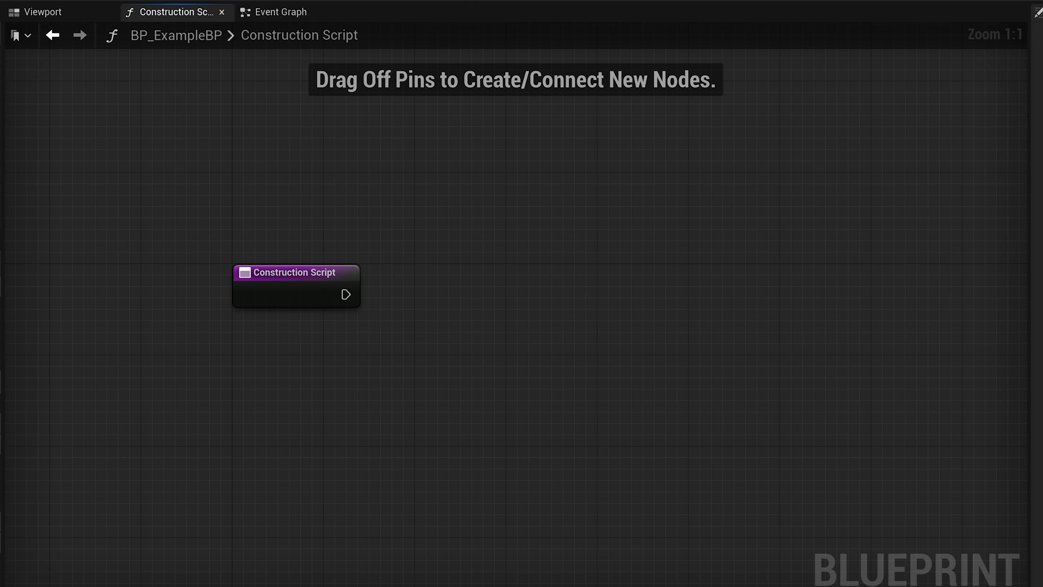
click(281, 11)
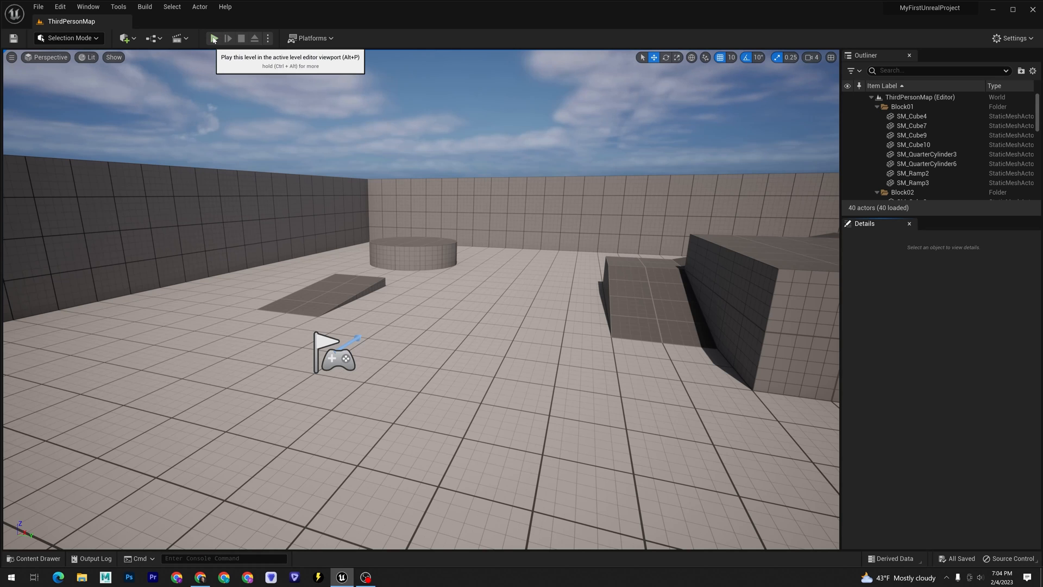
Start a new Basic level from File > New Level.
click(213, 38)
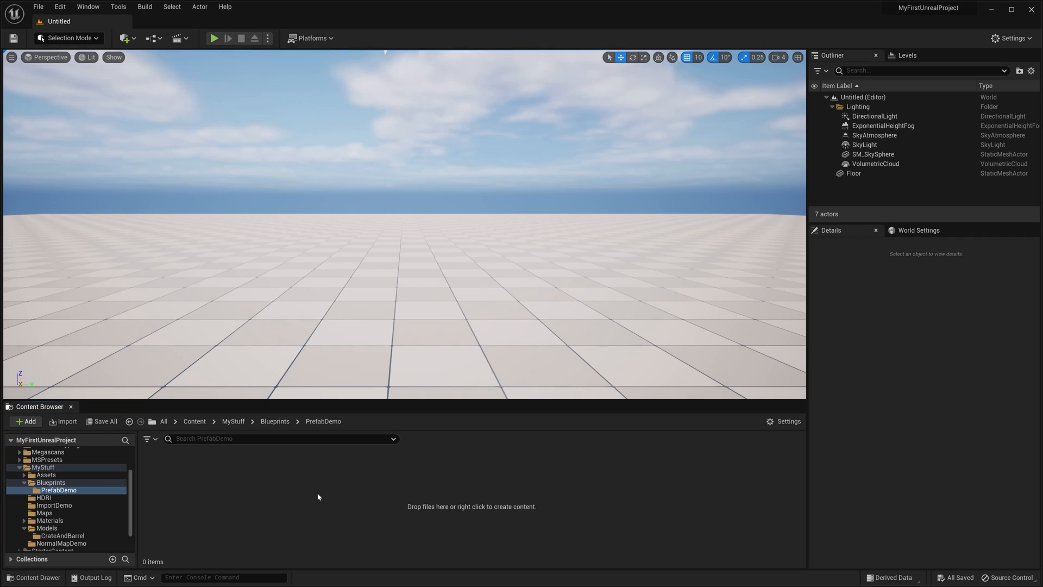
Create an Actor Blueprint in PrefabDemo and name it BP_CrateBarrel.
right_click(317, 495)
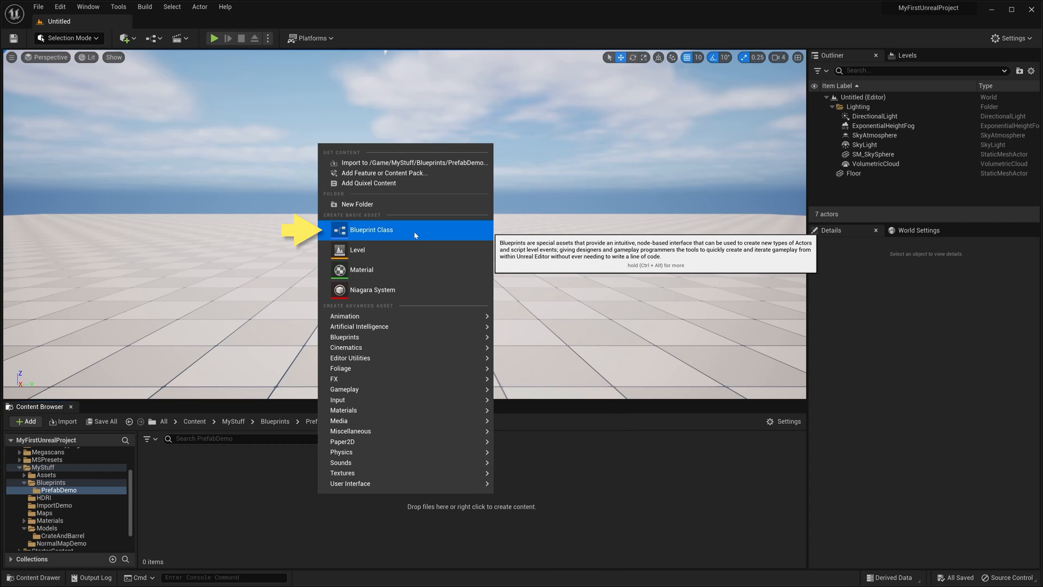
click(370, 230)
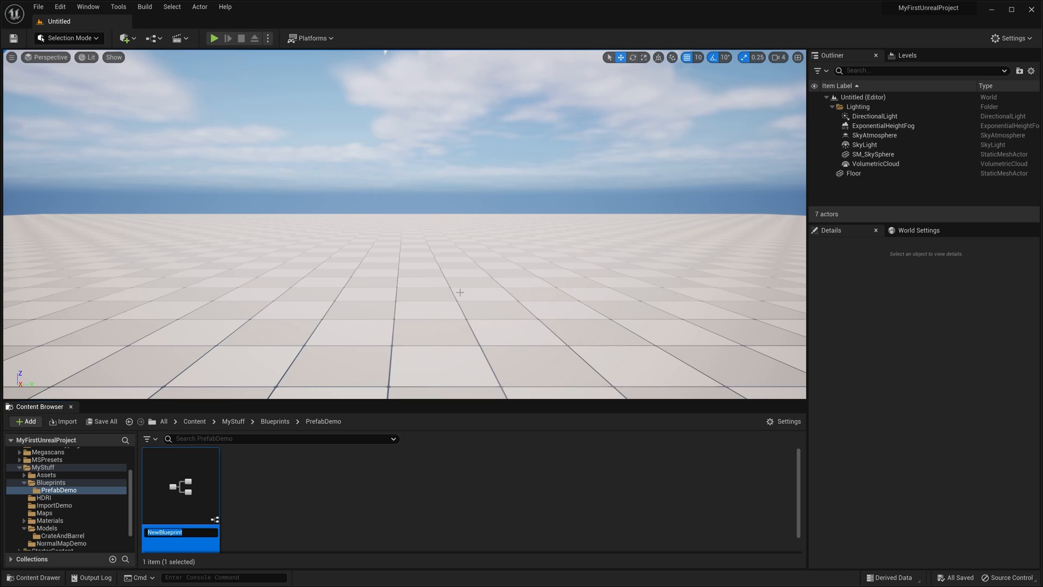
text(BP)
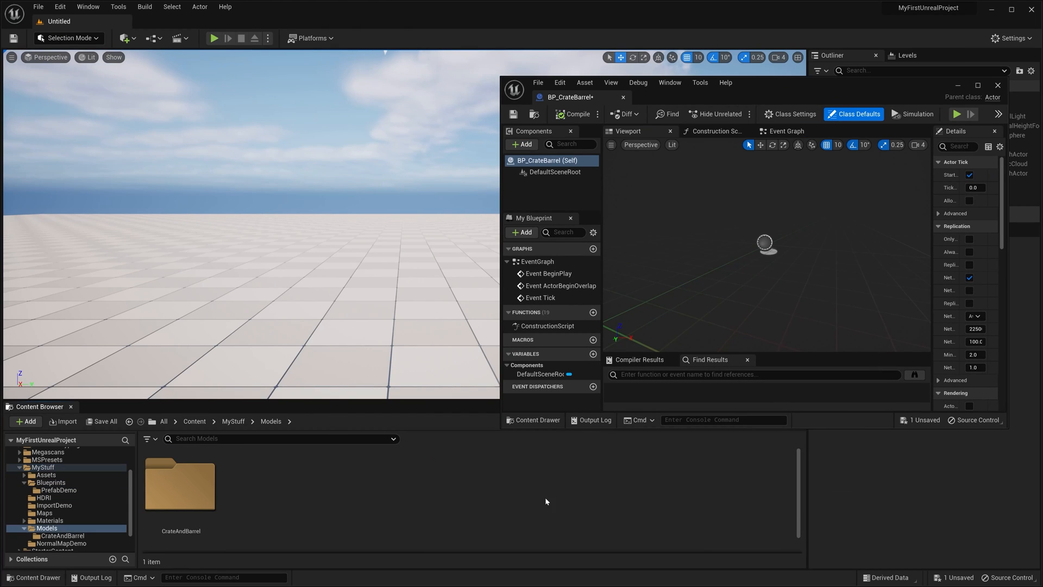
Add the CrateAndBarrel_Barrel mesh as a component and duplicate it with Ctrl+D.
double_click(179, 485)
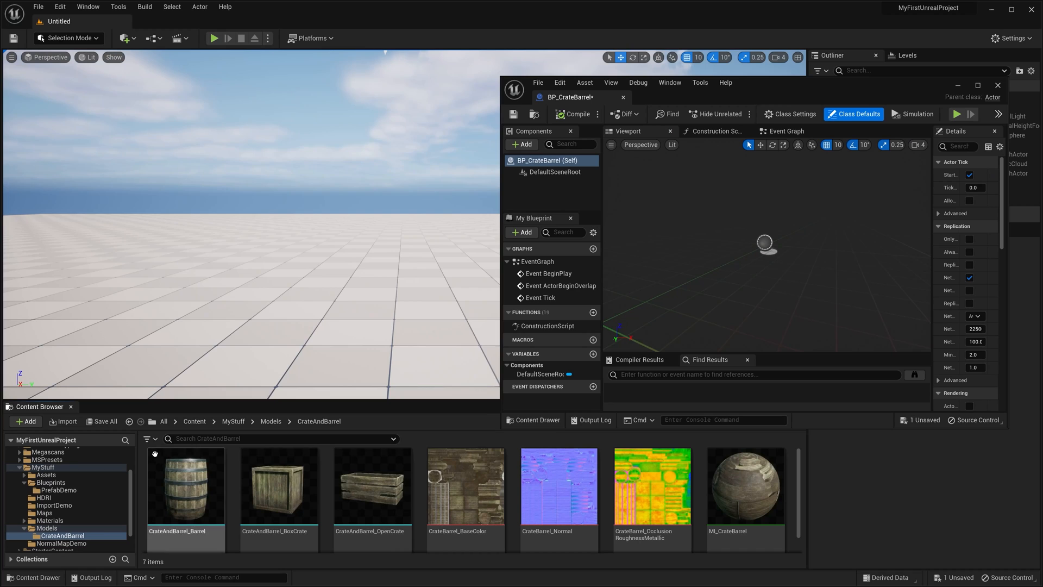
click(185, 485)
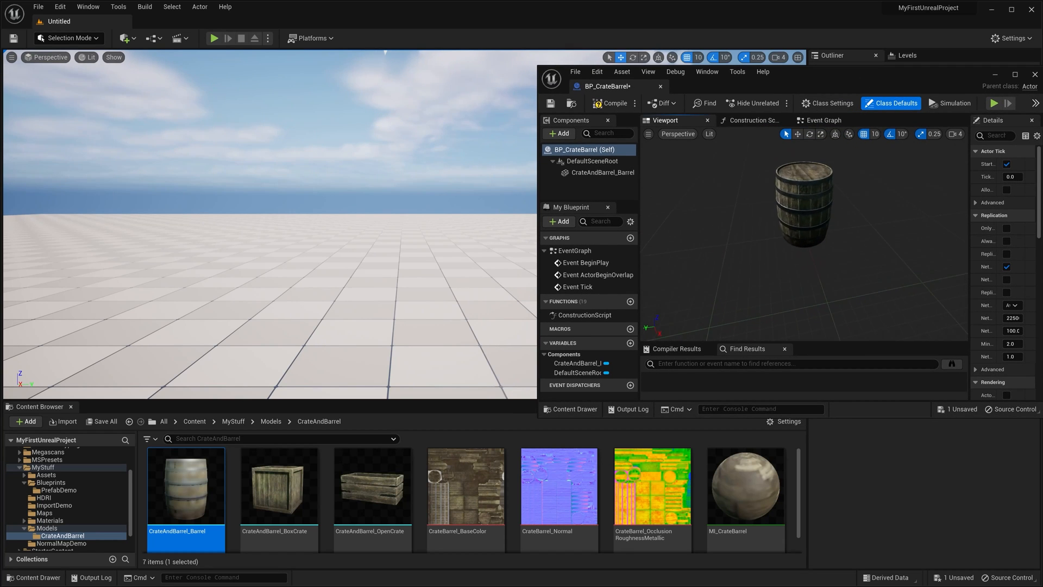
click(603, 172)
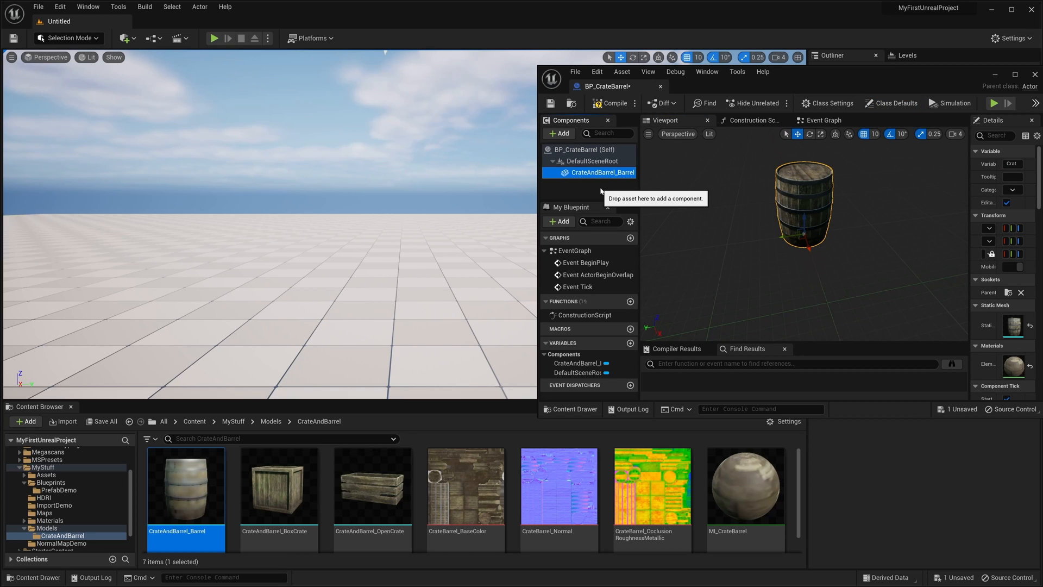
key(ctrl+d)
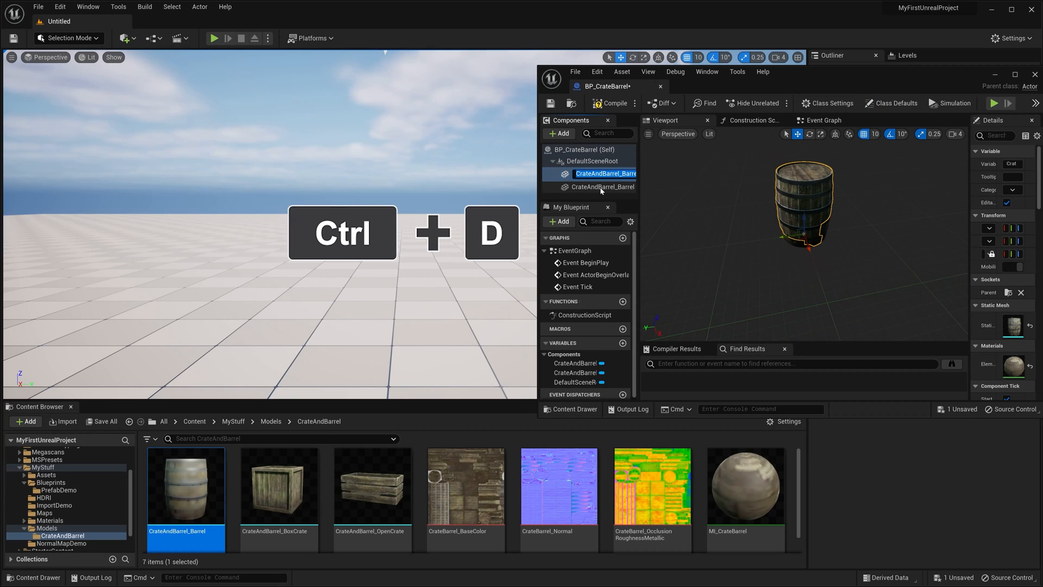
mouse_move(764, 250)
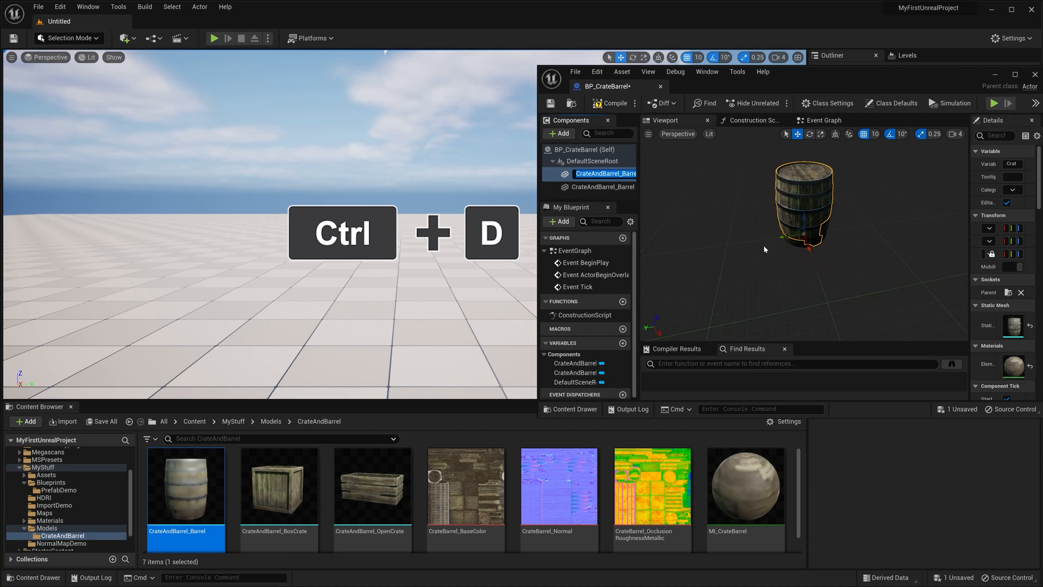
key(ctrl+d)
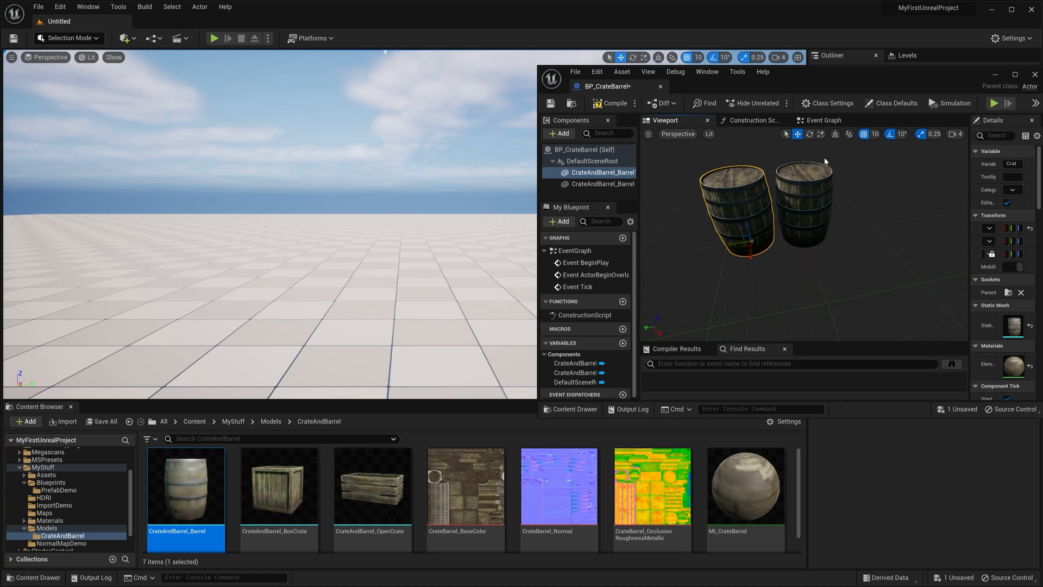
mouse_move(833, 208)
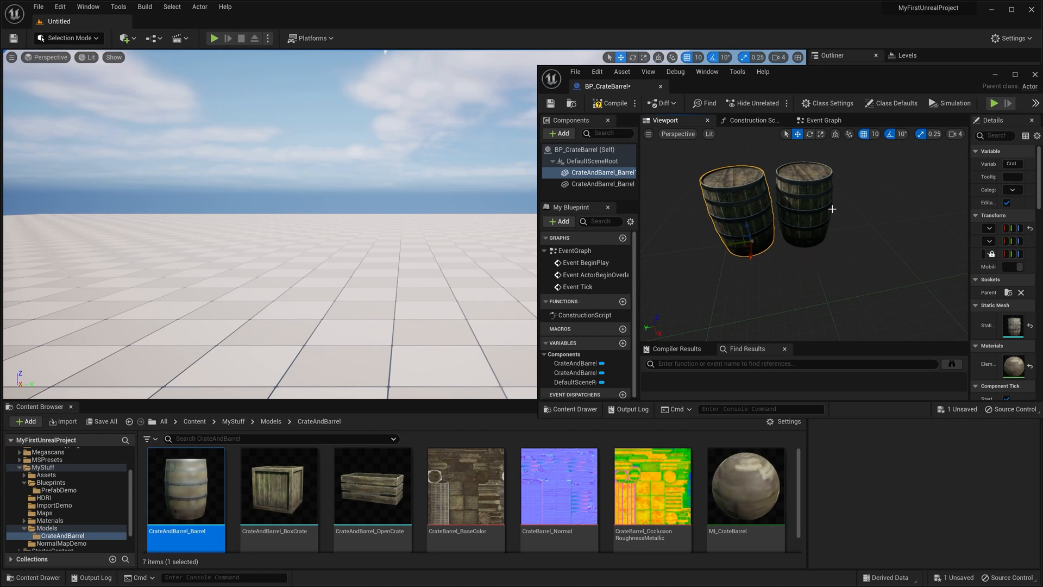
Add the box crate model to BP_CrateBarrel and position it beside the barrels.
click(590, 160)
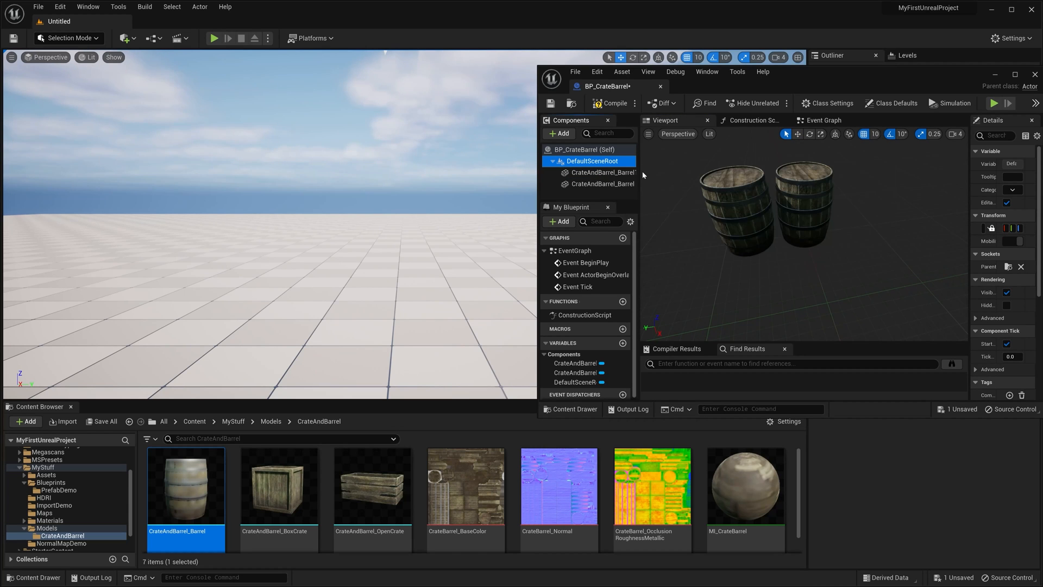
click(278, 486)
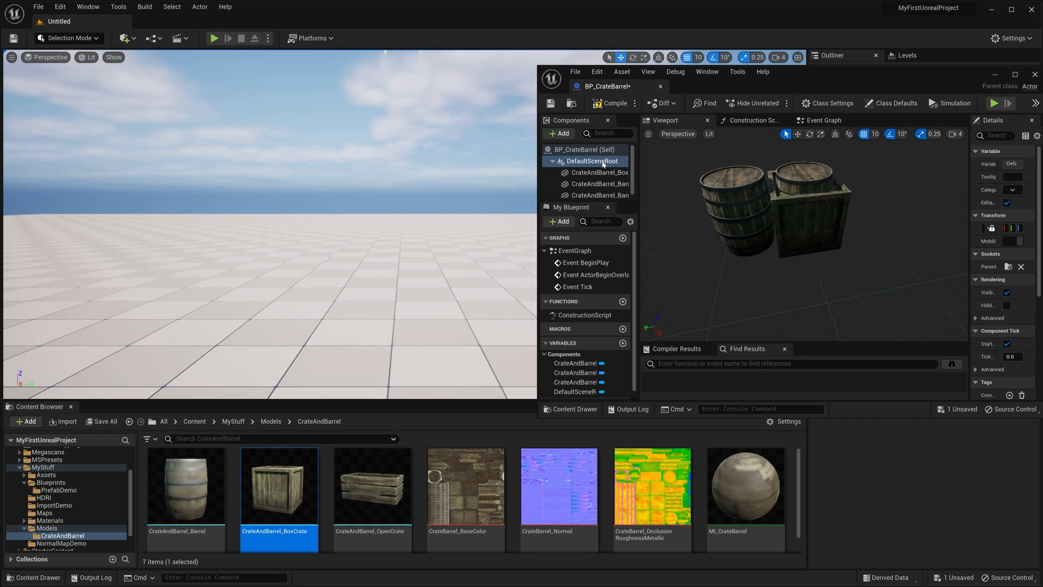
mouse_move(837, 210)
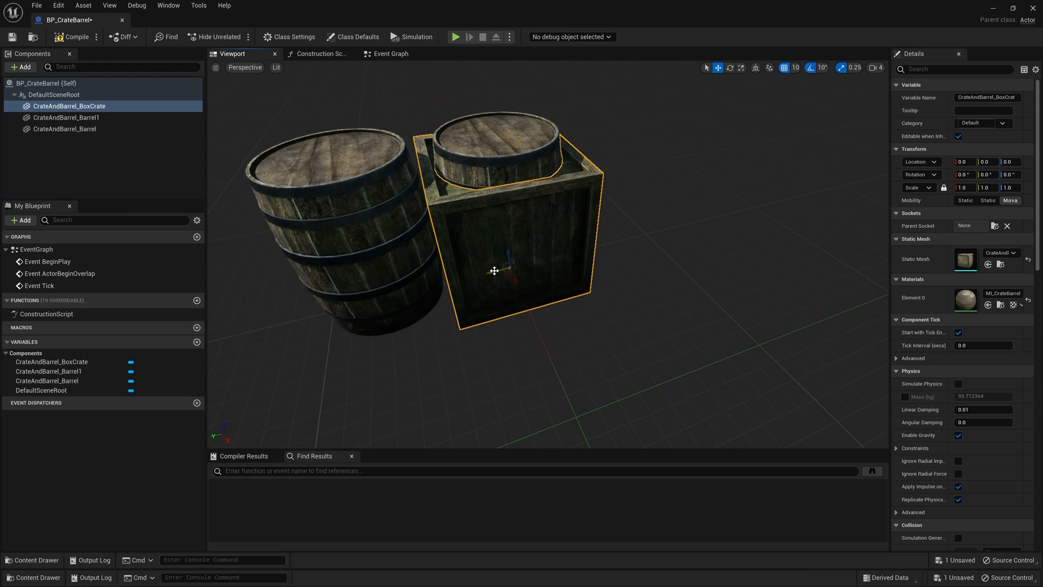
drag(495, 271, 675, 214)
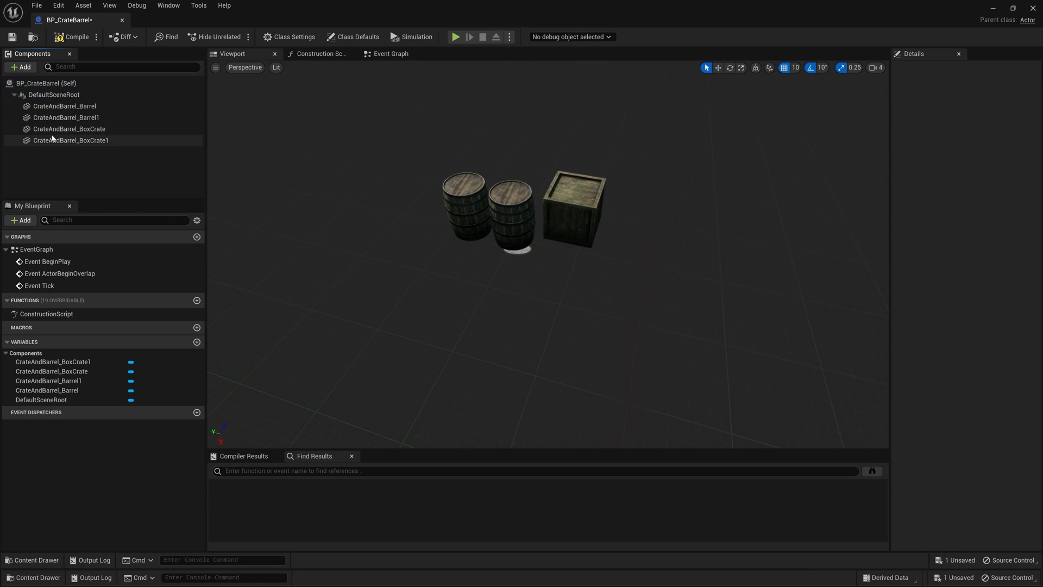
Duplicate a crate, stack the copy on top and rotate it about -20°.
click(70, 140)
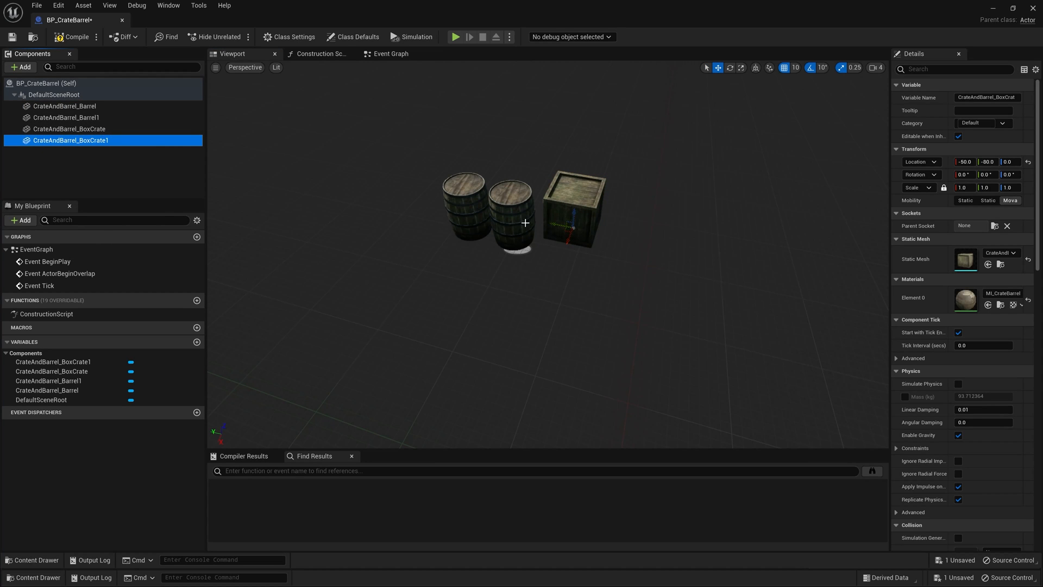
drag(566, 223, 529, 195)
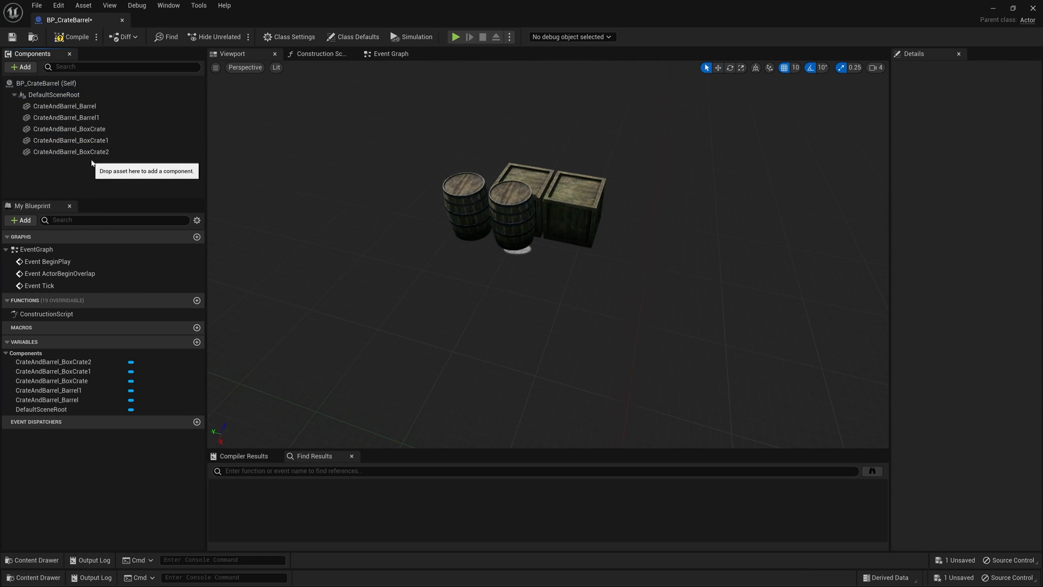
click(71, 151)
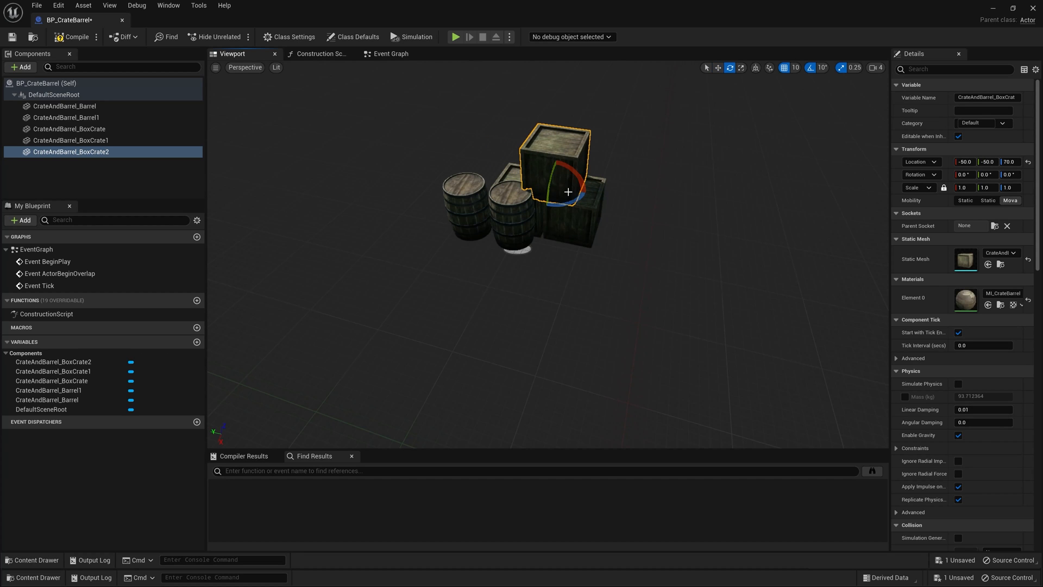
drag(585, 180, 568, 193)
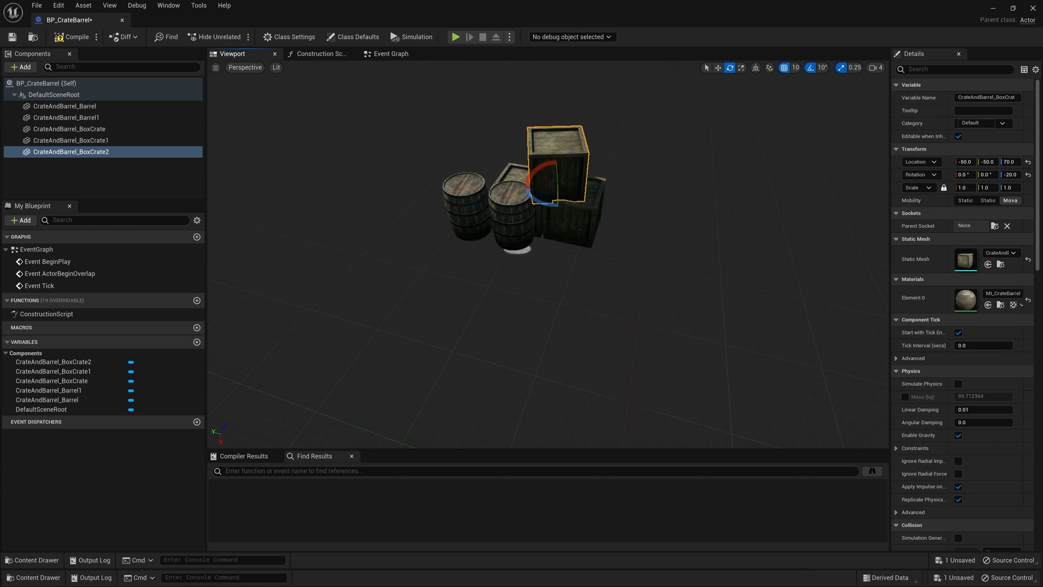
click(64, 106)
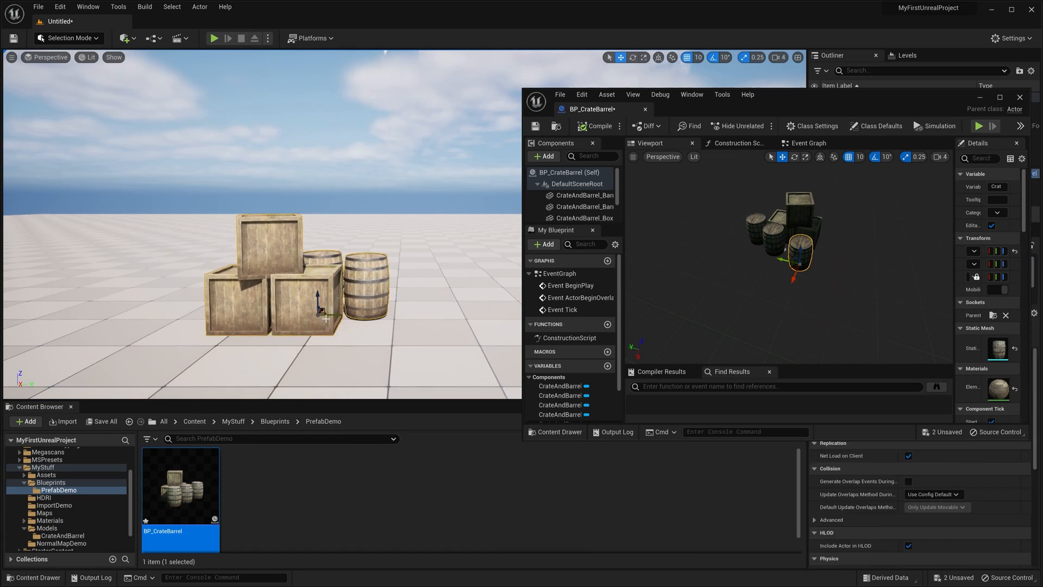
Place another BP_CrateBarrel instance in the level and rotate it.
click(1019, 96)
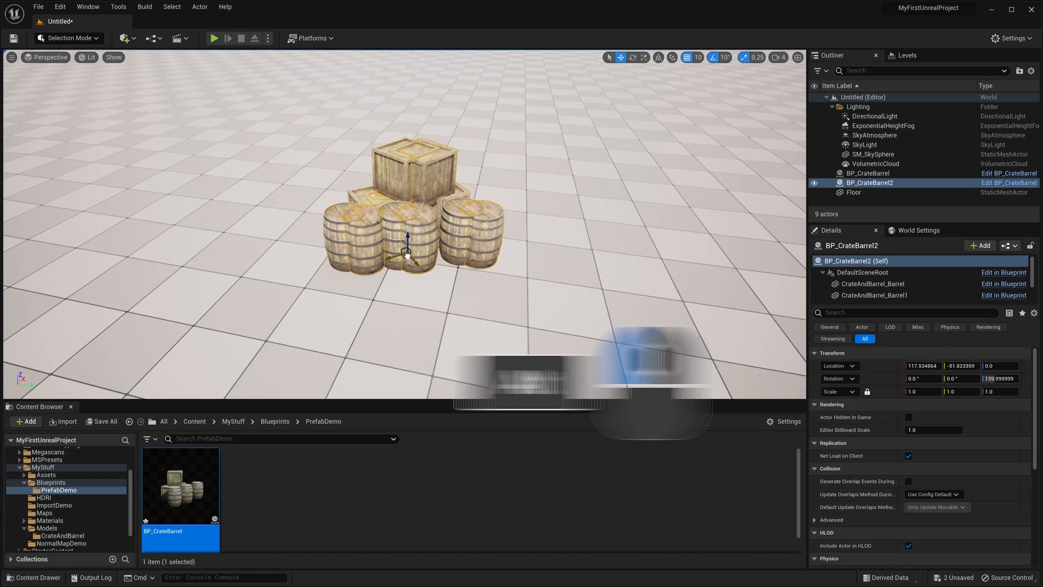
drag(405, 252, 645, 266)
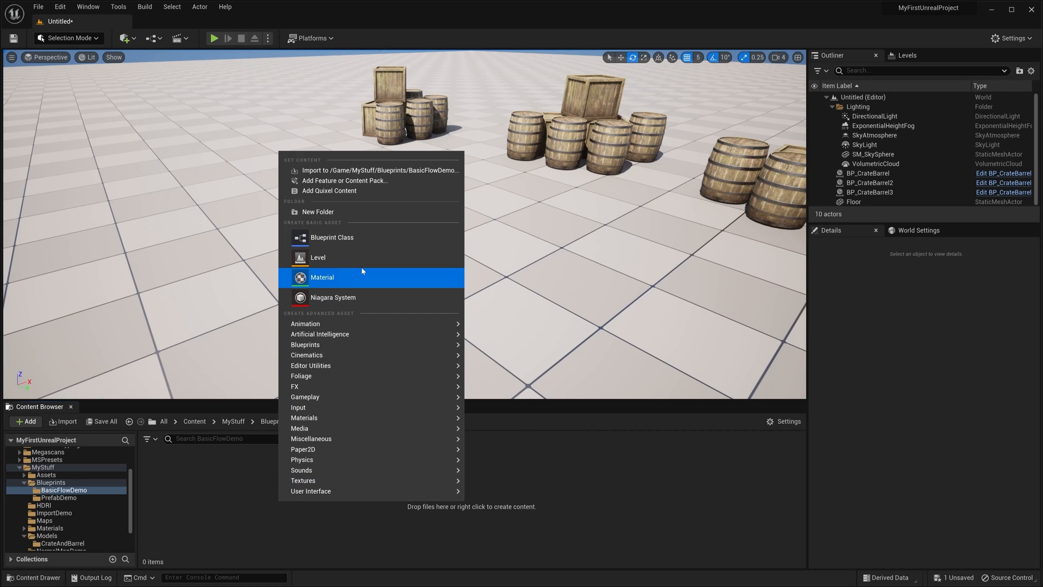
Create an Actor Blueprint named BP_BasicFlow in BasicFlowDemo.
click(332, 237)
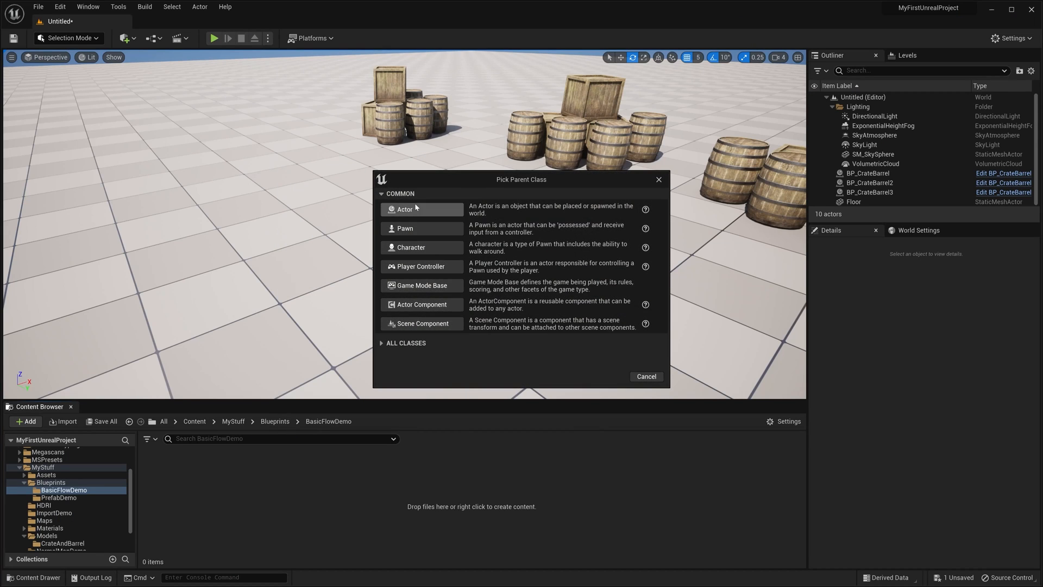
click(404, 209)
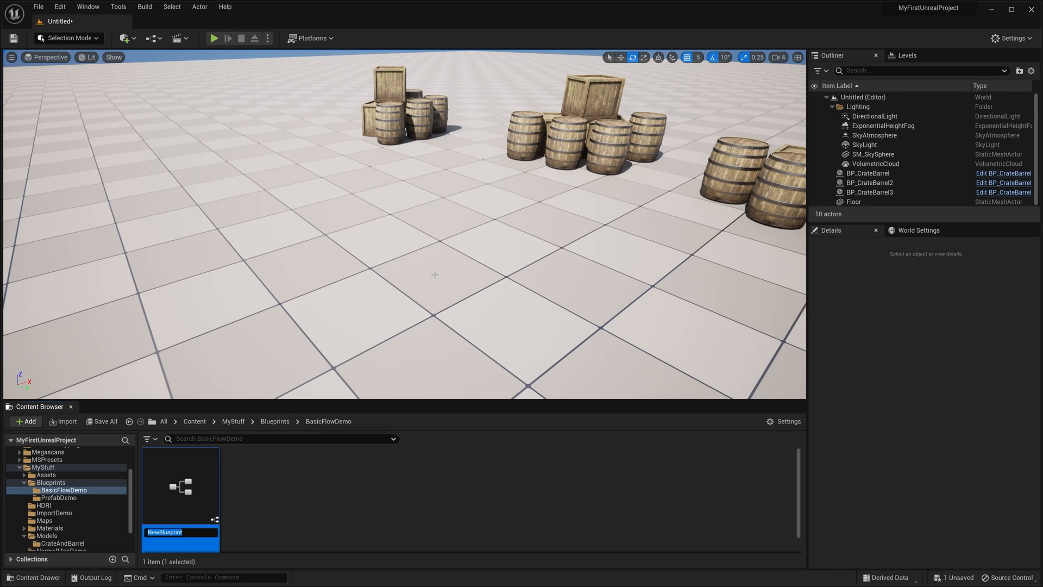
text(BP_BasicFlow)
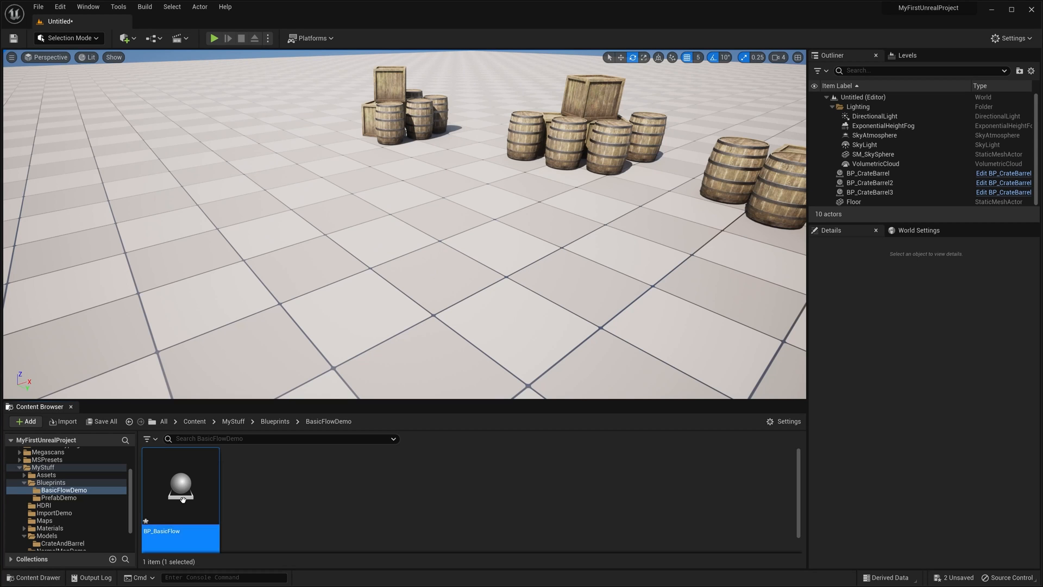
Open BP_BasicFlow and add a Cube component.
double_click(180, 486)
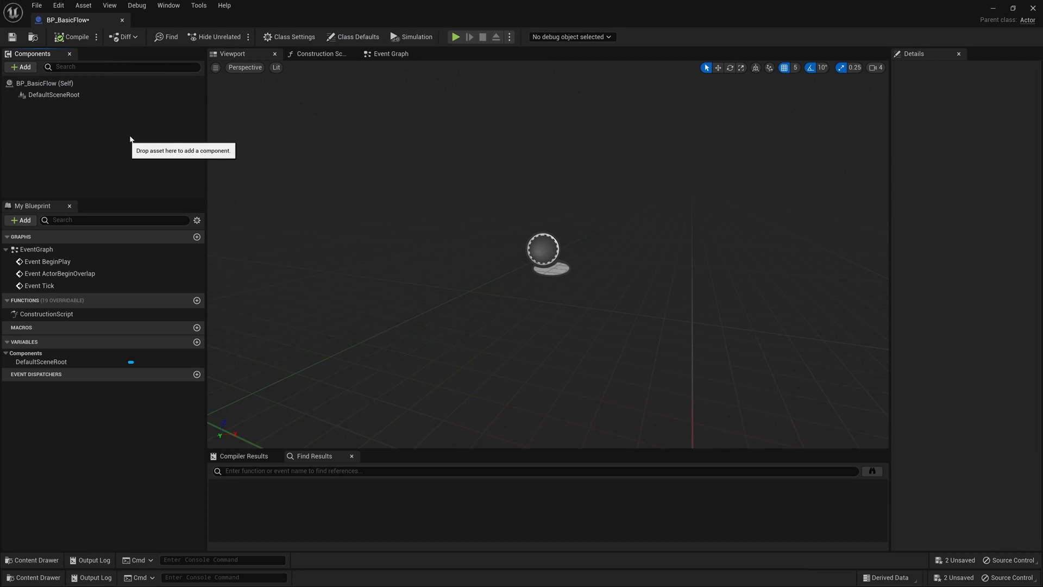
mouse_move(20, 66)
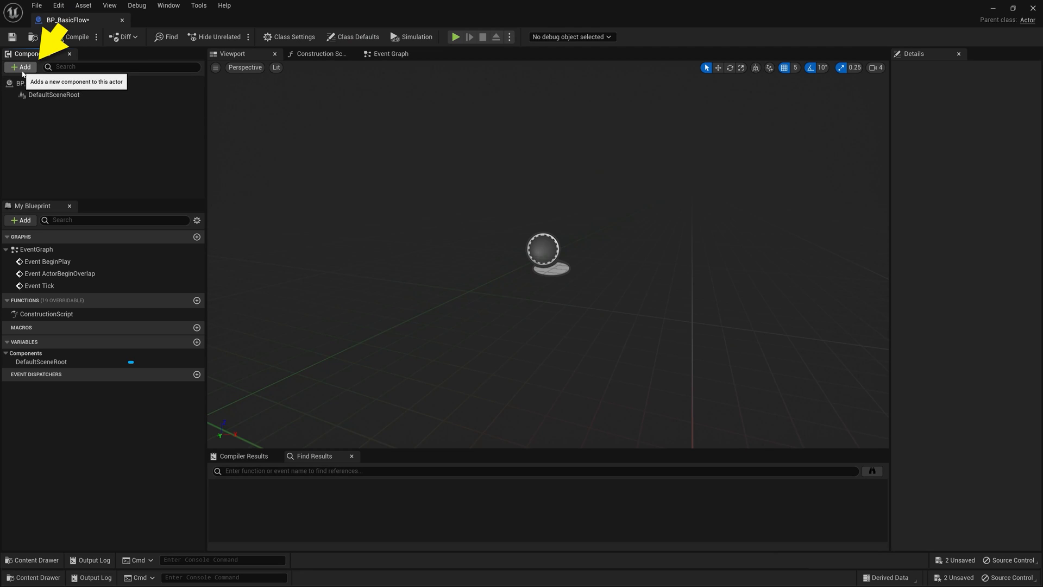
click(20, 66)
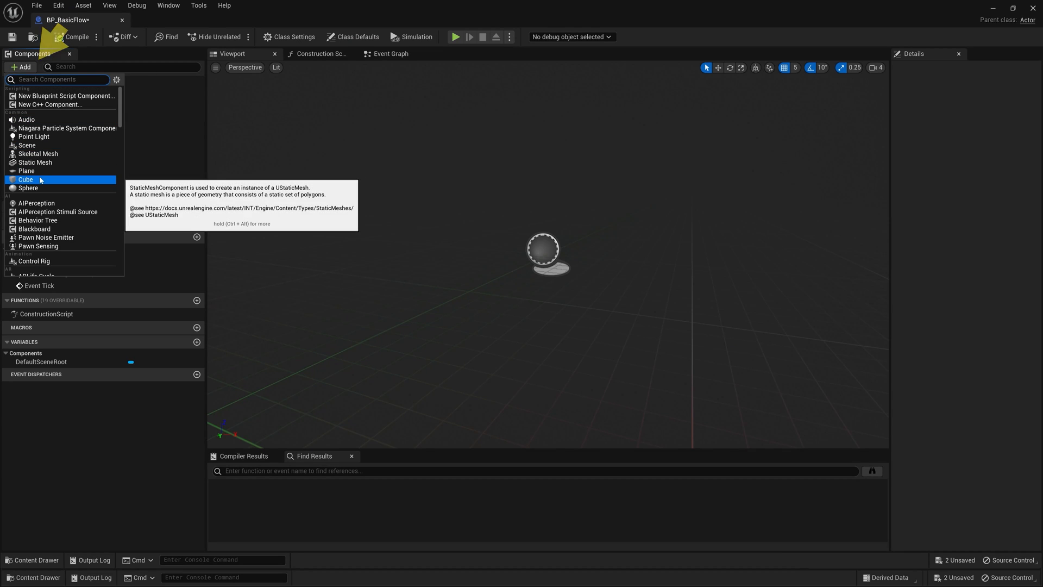
click(26, 180)
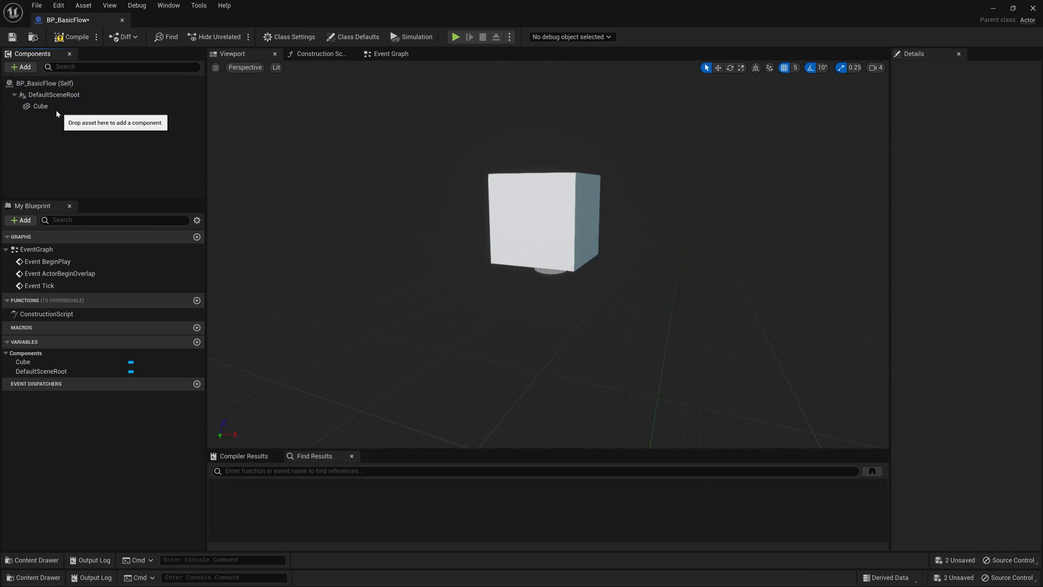
Add a Sphere component under DefaultSceneRoot, placed at Location Z 140.
click(53, 94)
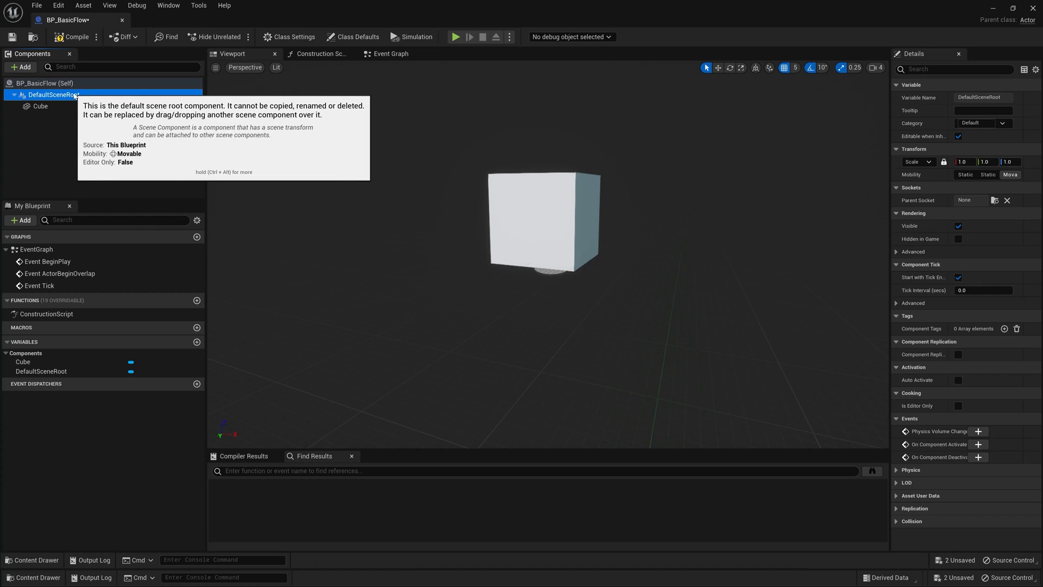
click(21, 66)
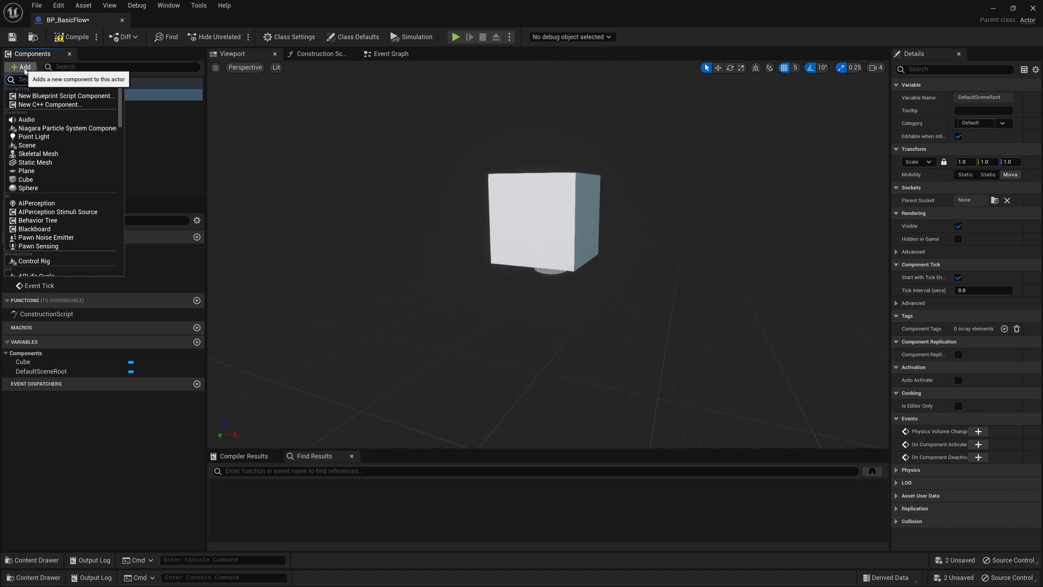
mouse_move(29, 189)
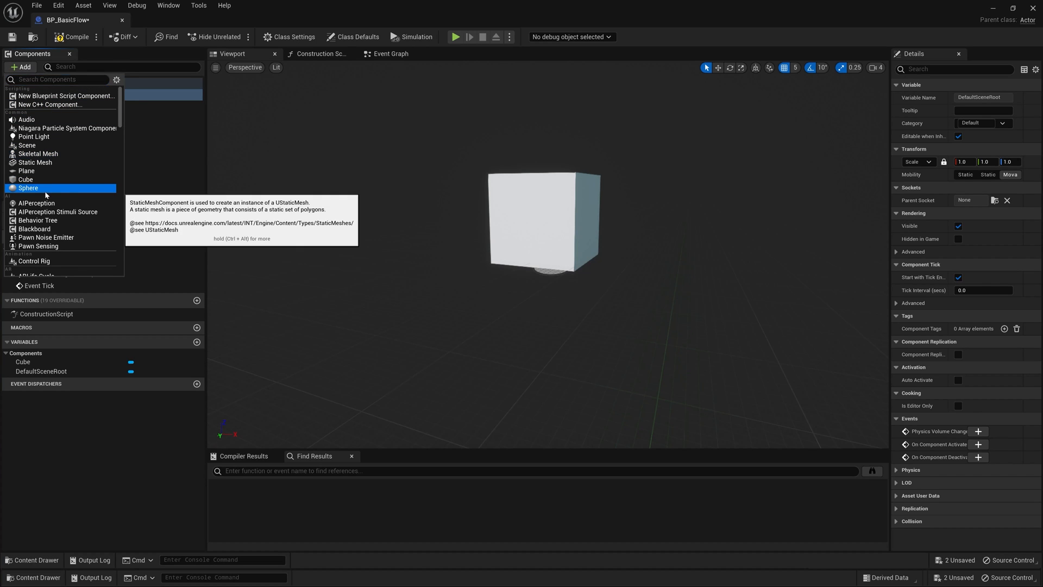
click(29, 187)
text(140)
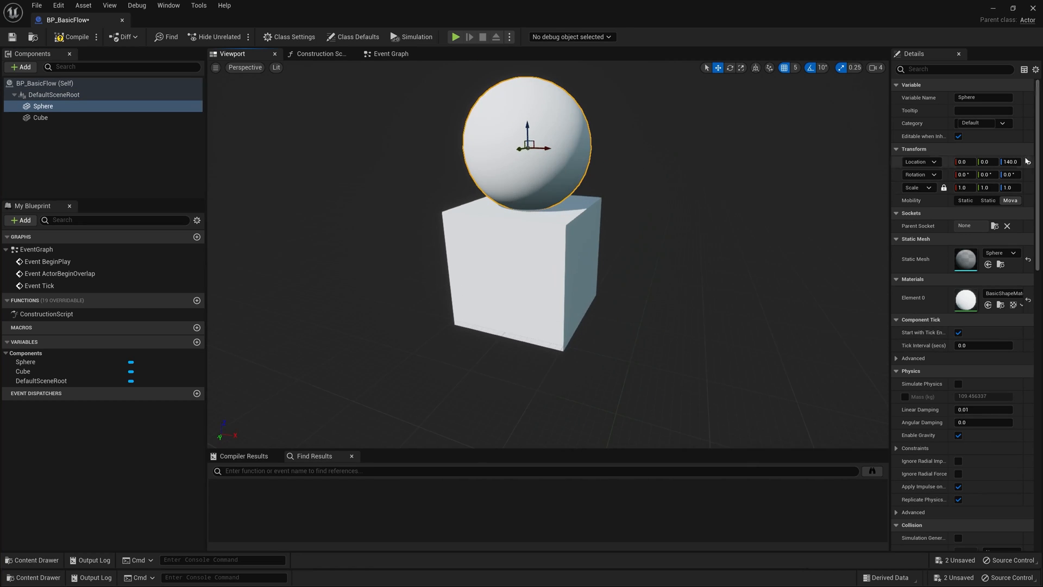
mouse_move(551, 264)
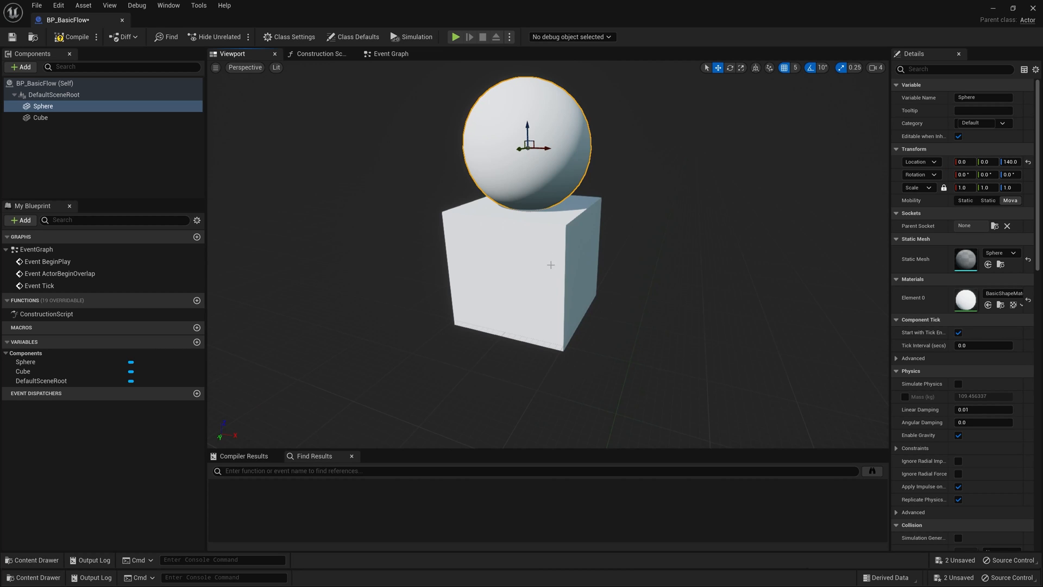
mouse_move(650, 249)
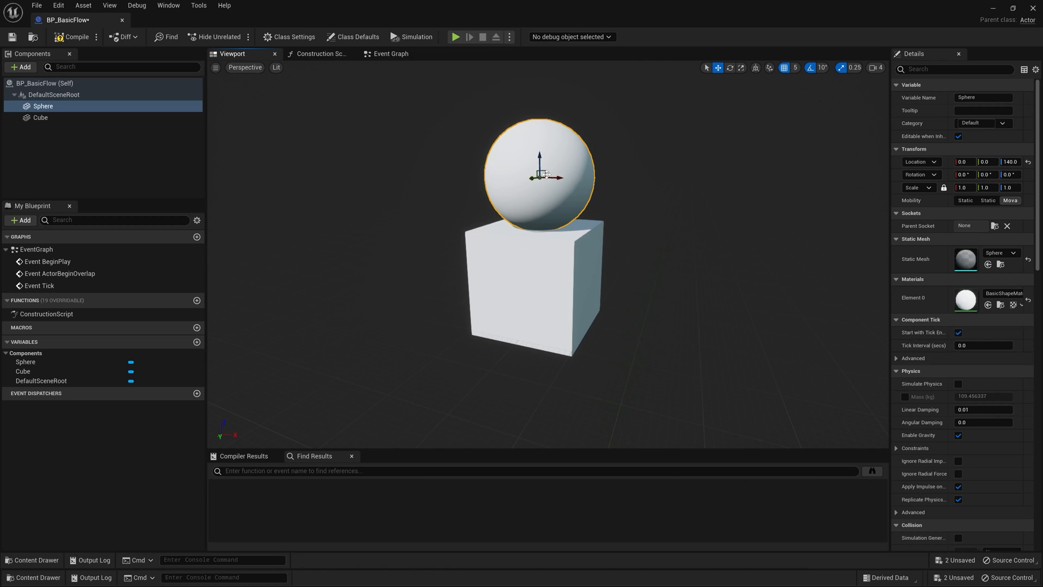
mouse_move(654, 151)
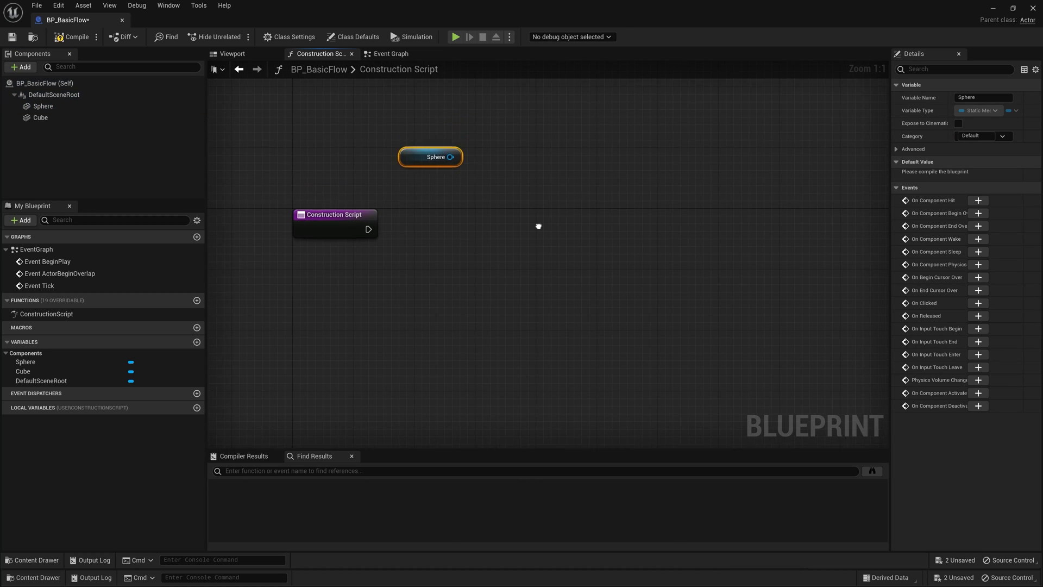
Drag from the Sphere reference and search 'set rela' to add Set Relative Location.
drag(457, 157, 559, 199)
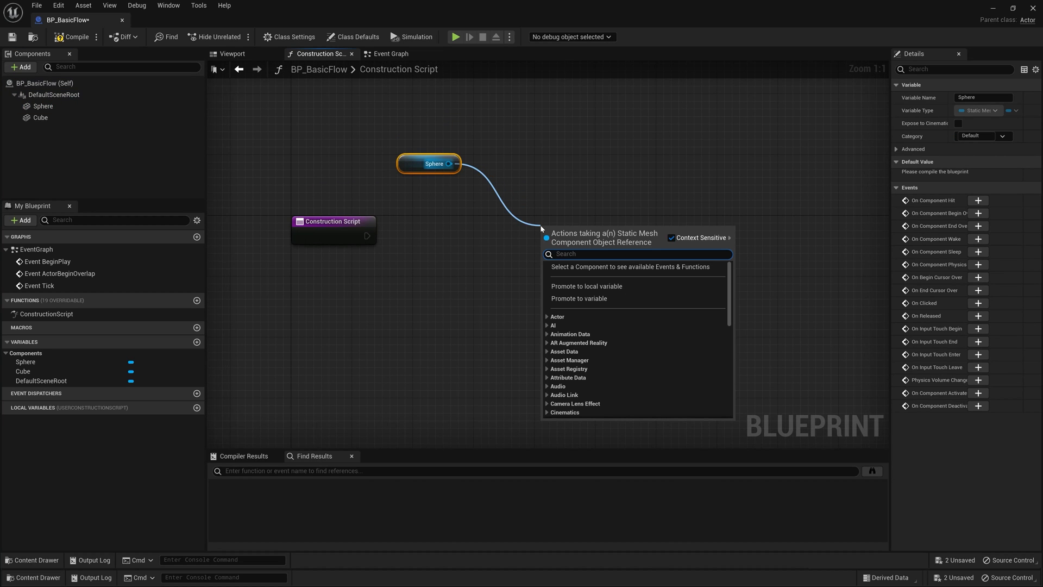
text(set rela)
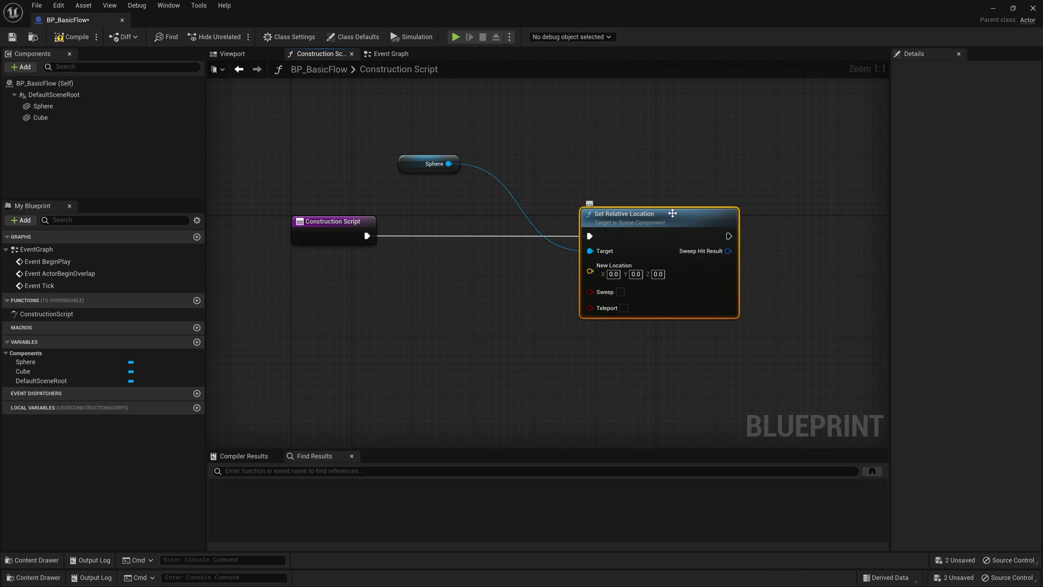
mouse_move(650, 221)
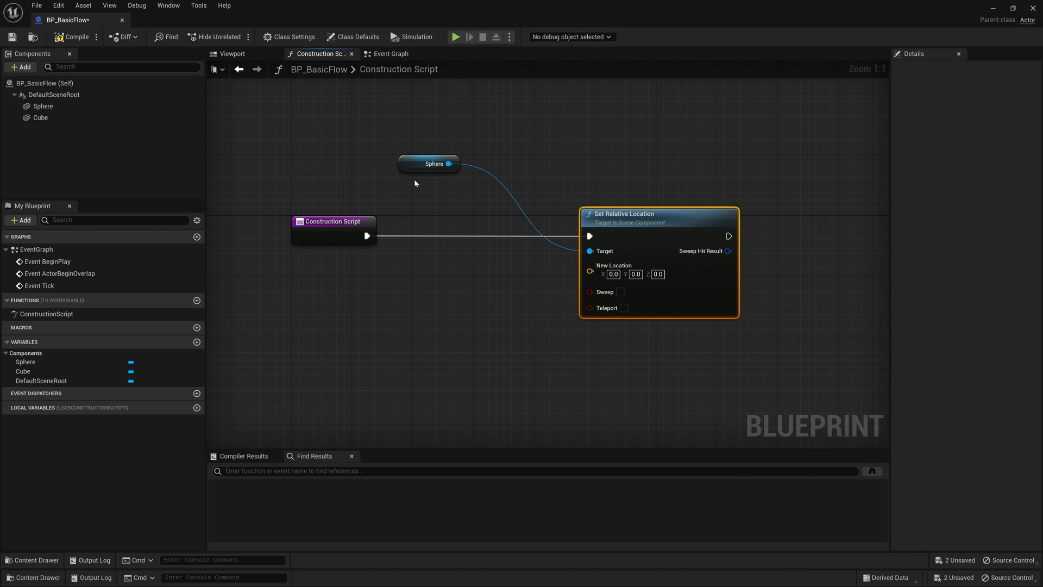
Set the node's New Location Z to 190, lifting the Sphere.
click(658, 274)
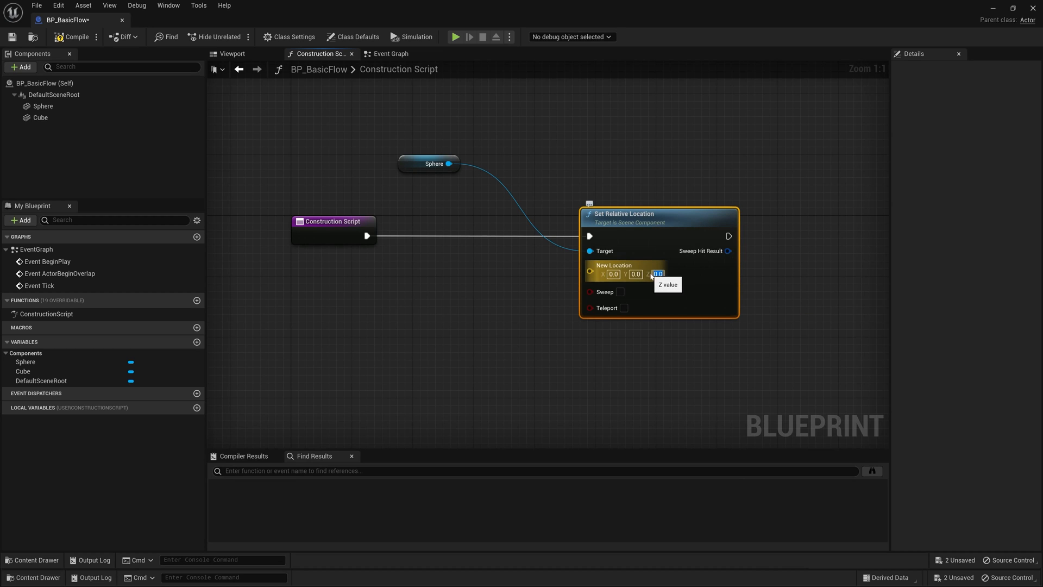
text(190)
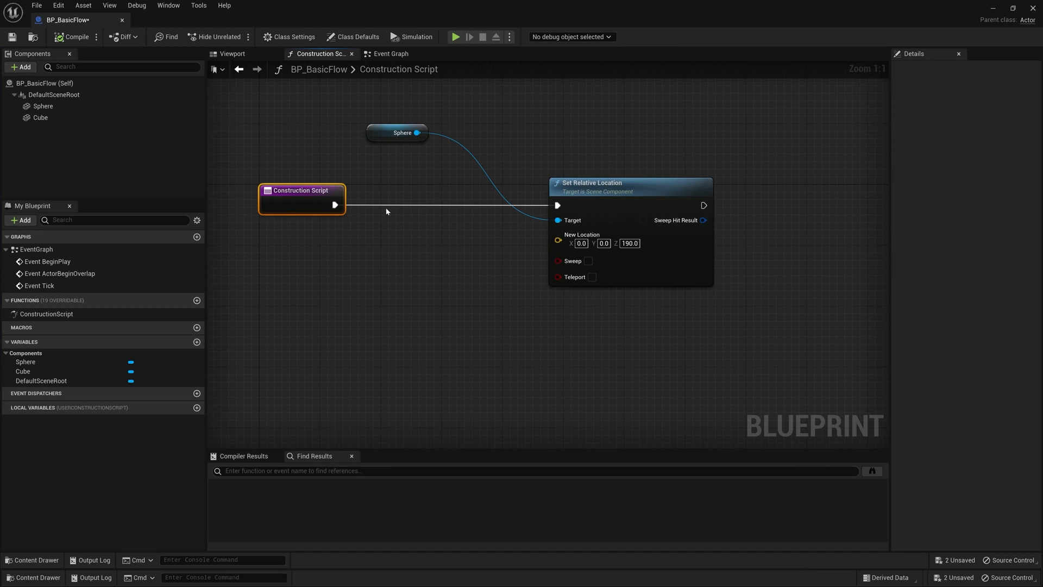
mouse_move(613, 205)
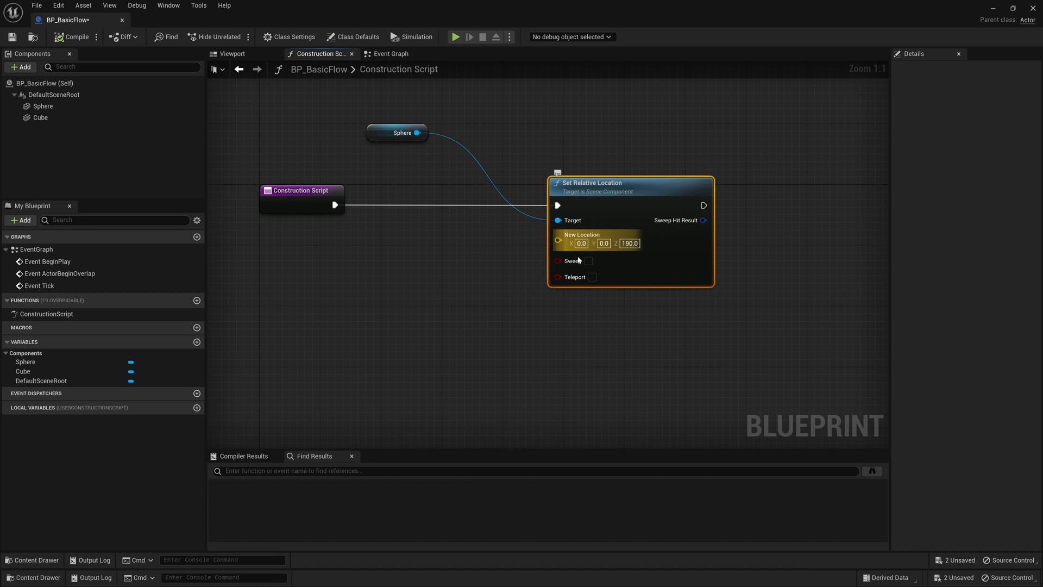
click(629, 243)
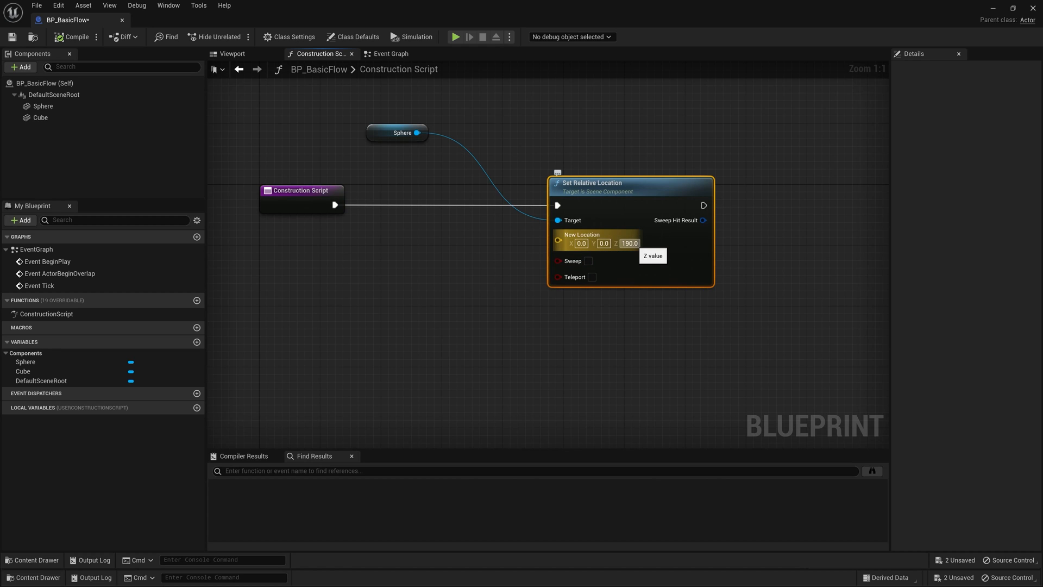